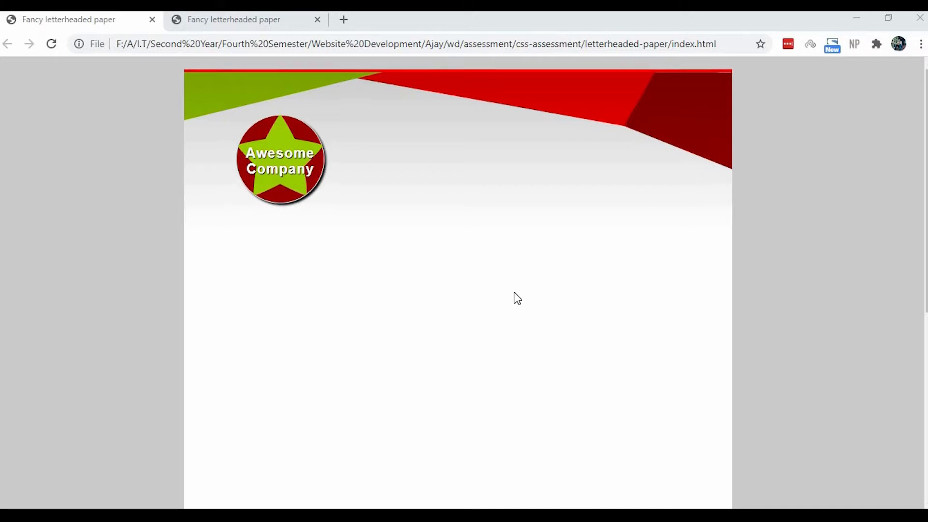
Step: Add an article containing an h1 reading 'Awesome', a line break, then 'Company'
scroll("down", 3)
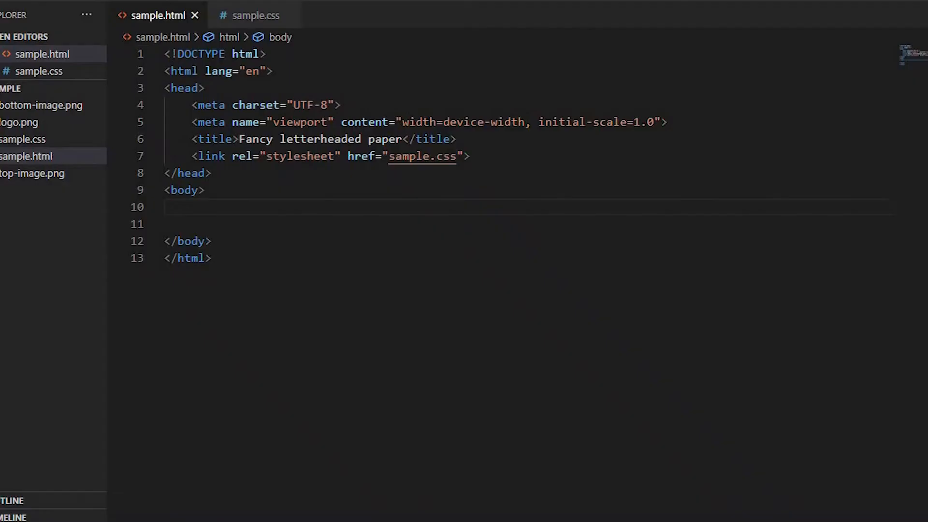
type("art")
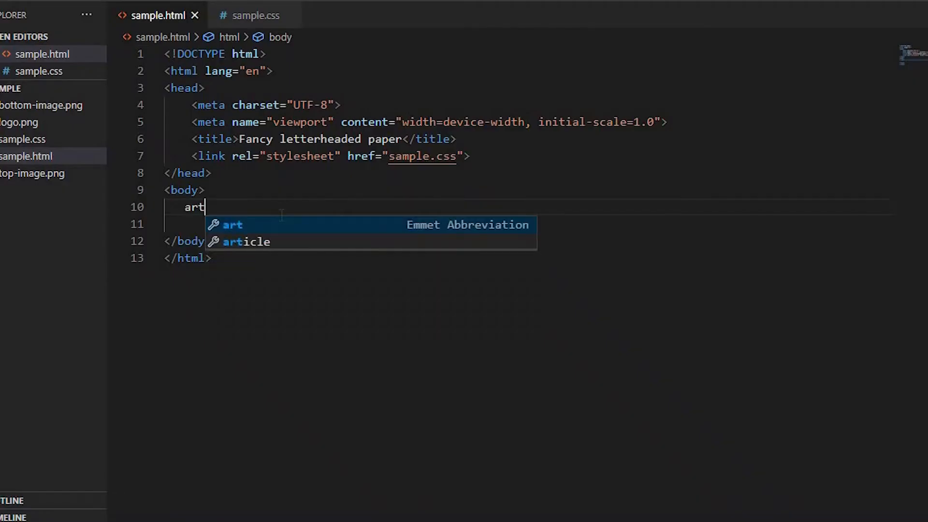
key("Tab")
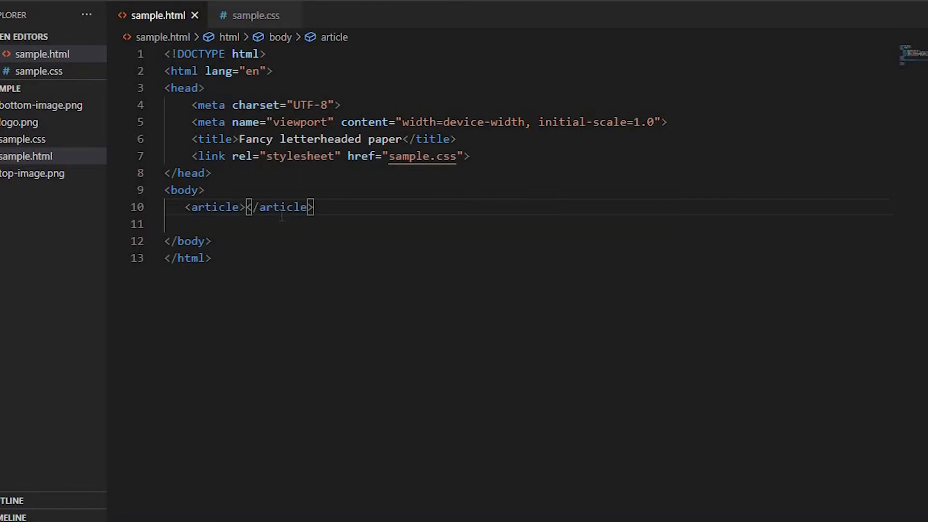
key("Enter")
type("<h1></h1>")
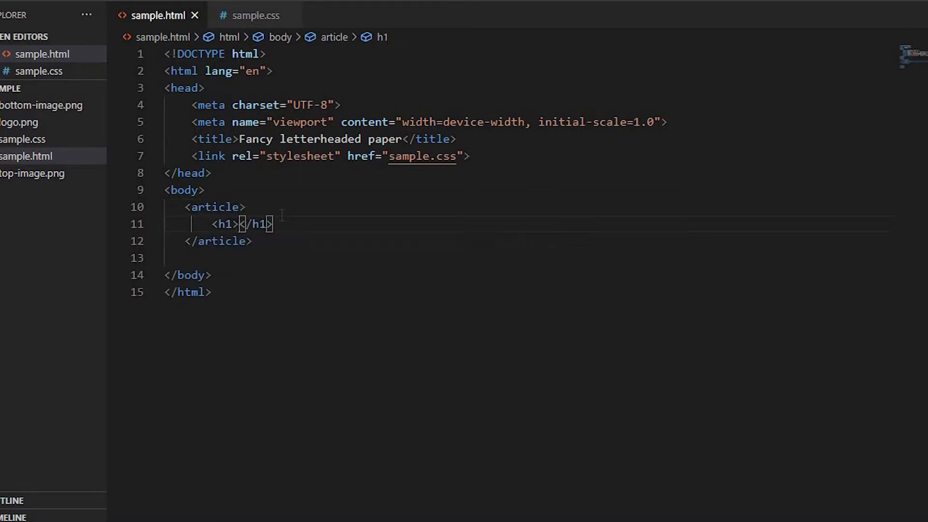
type("Awes")
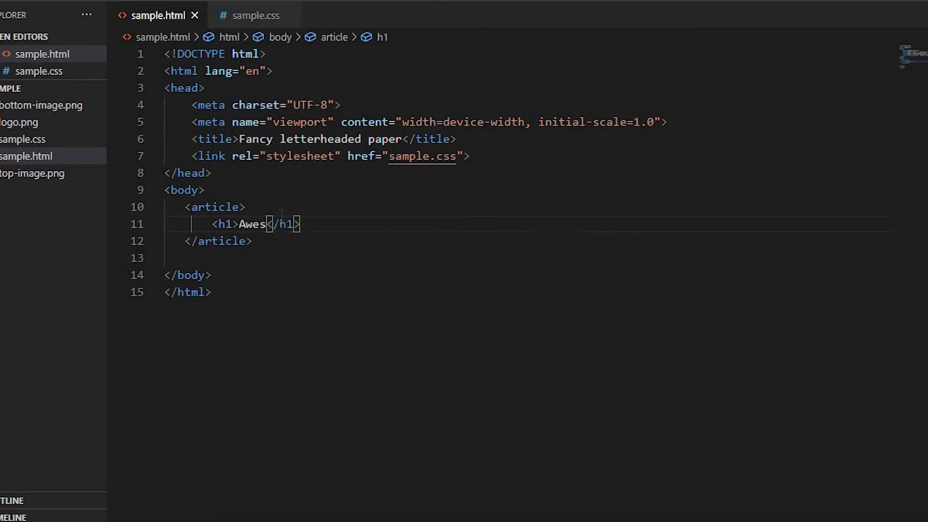
type("ome")
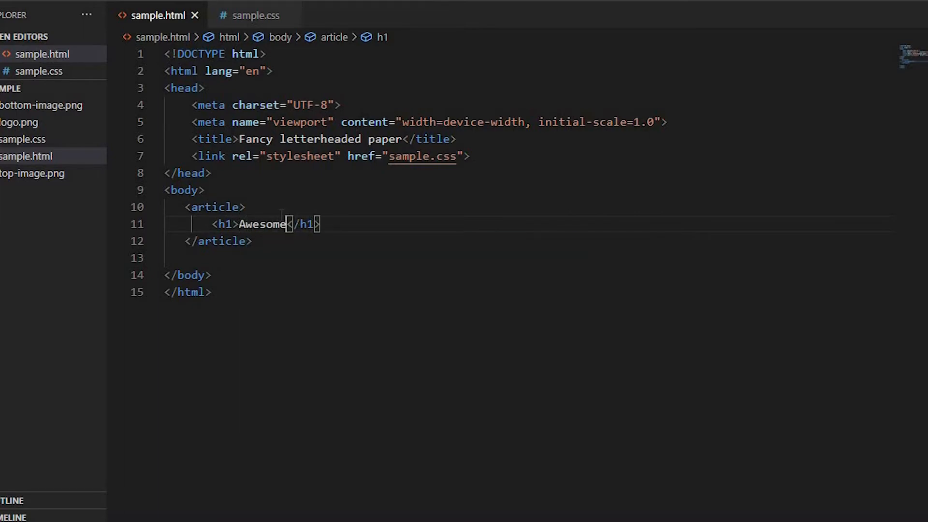
type("<br<")
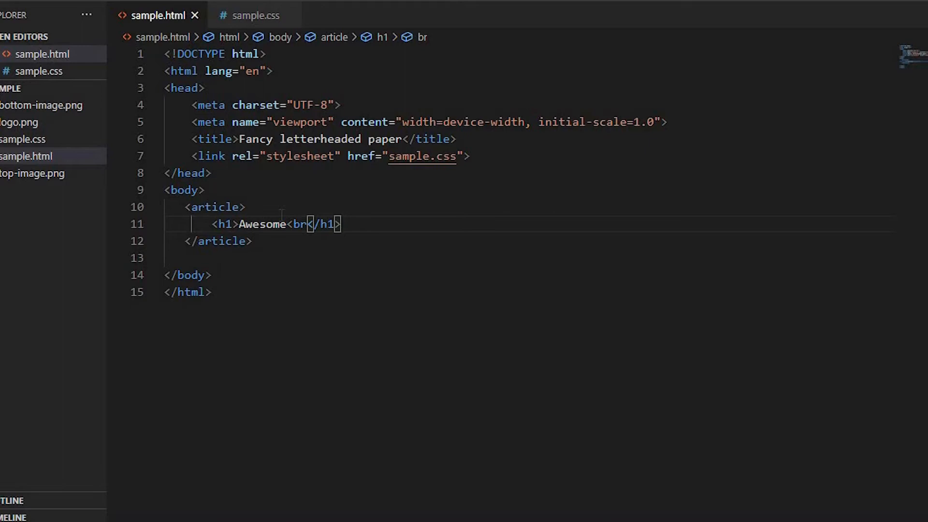
type(">")
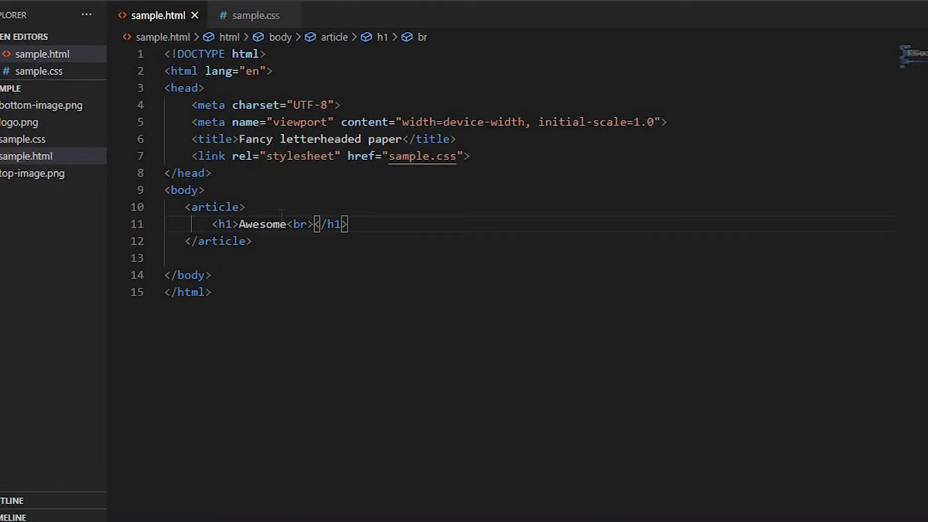
type("Company")
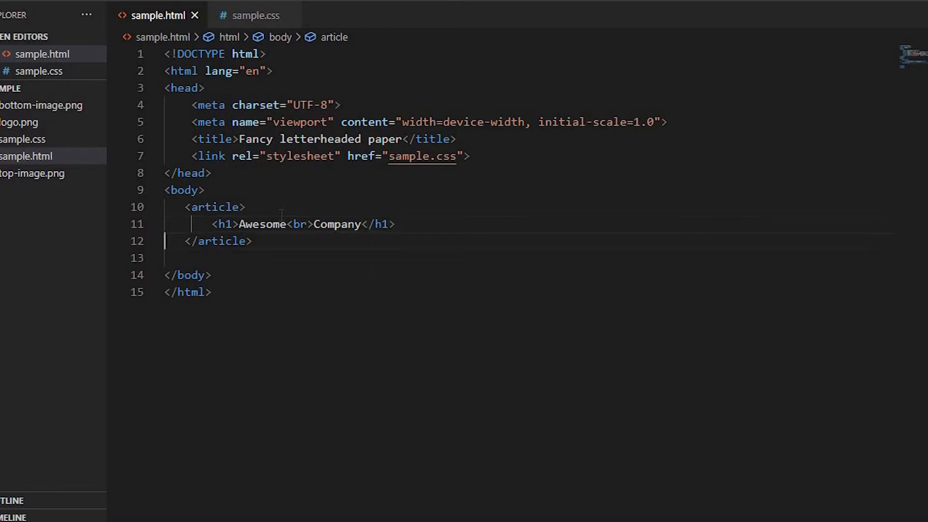
key("Enter")
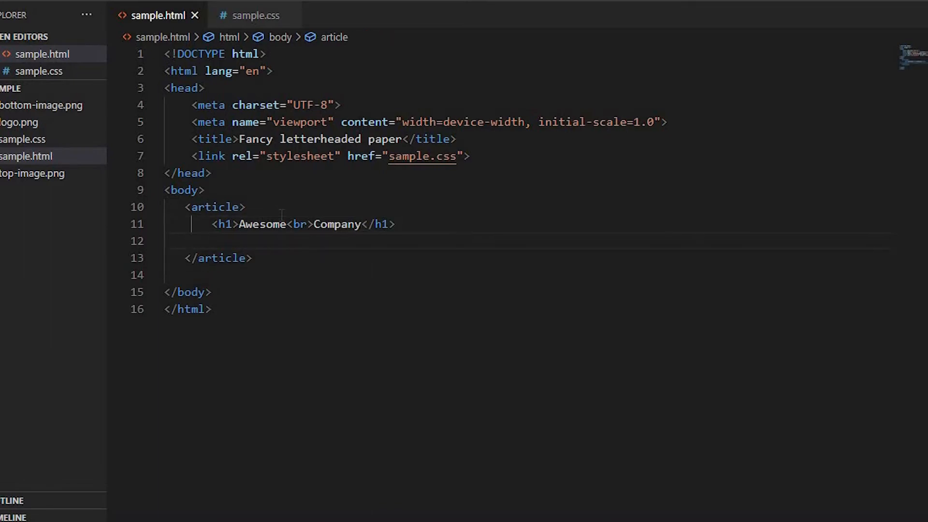
Step: Add an address block with 'The Awesome Company' and the first street line
type("addre")
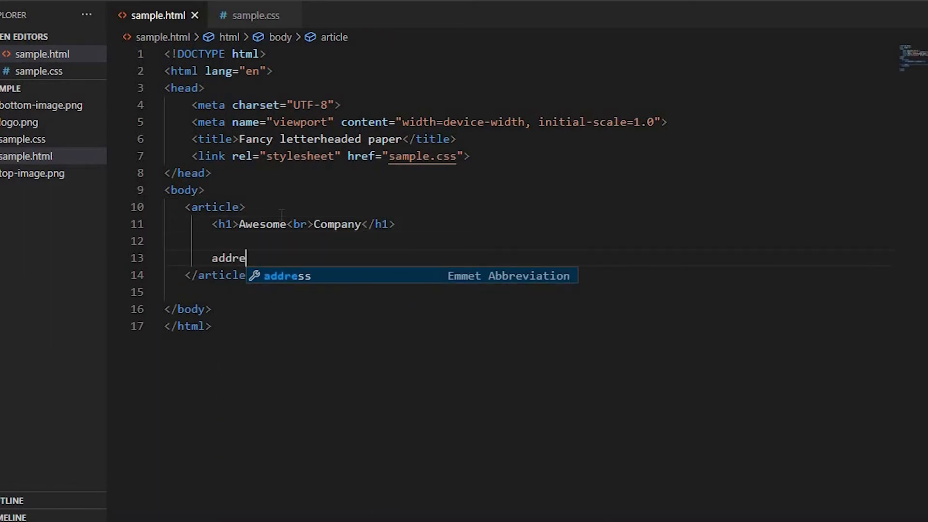
key("Tab")
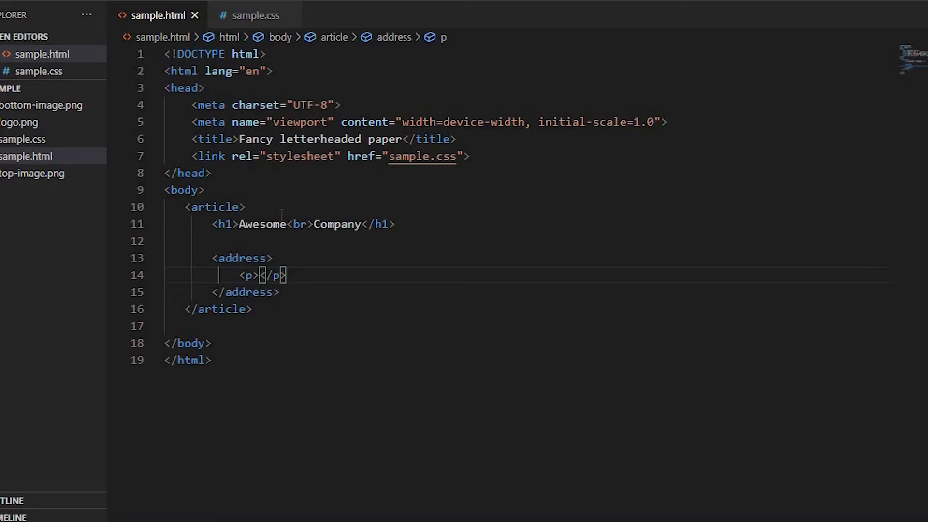
type("The Awes")
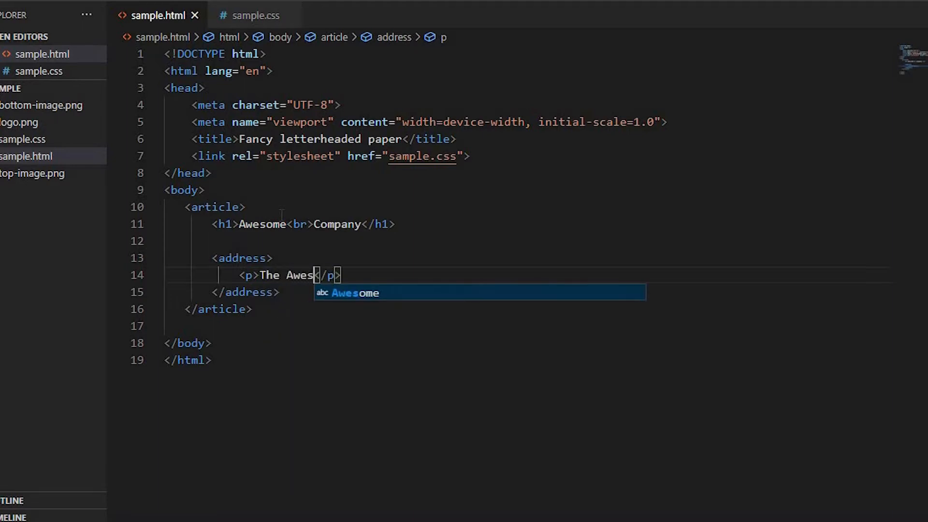
key("Escape")
type("ome C")
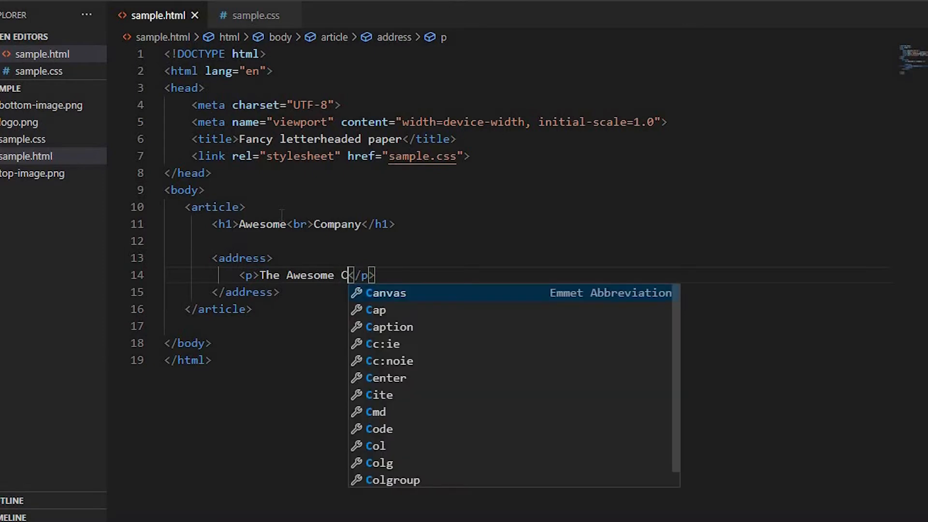
type("ompany")
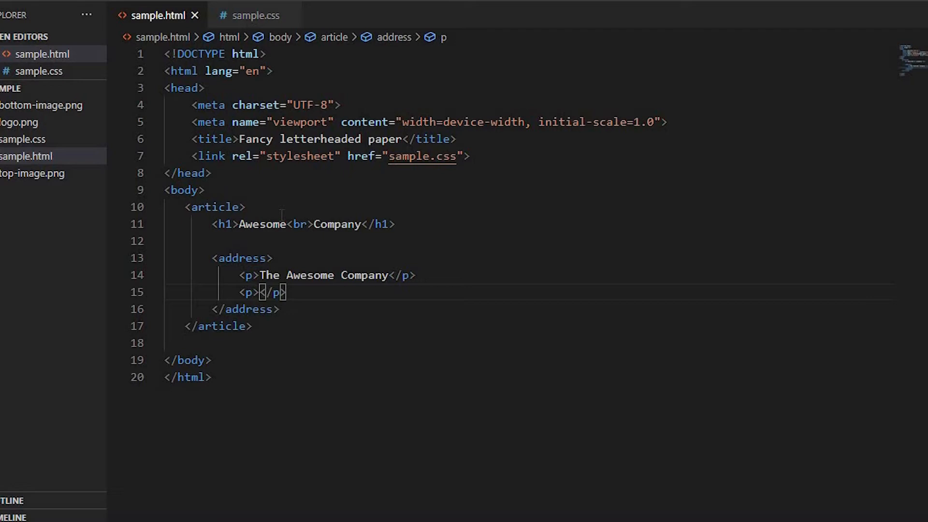
type("102-")
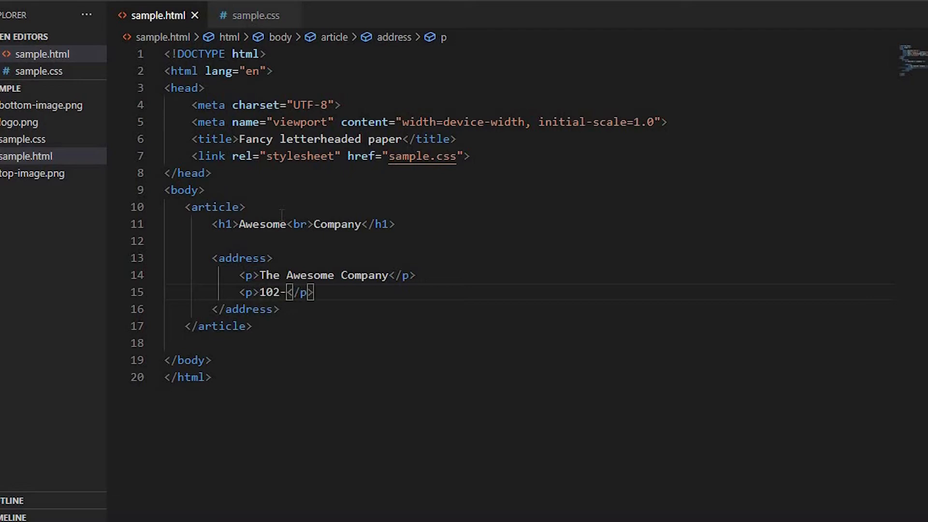
type("112 Fra")
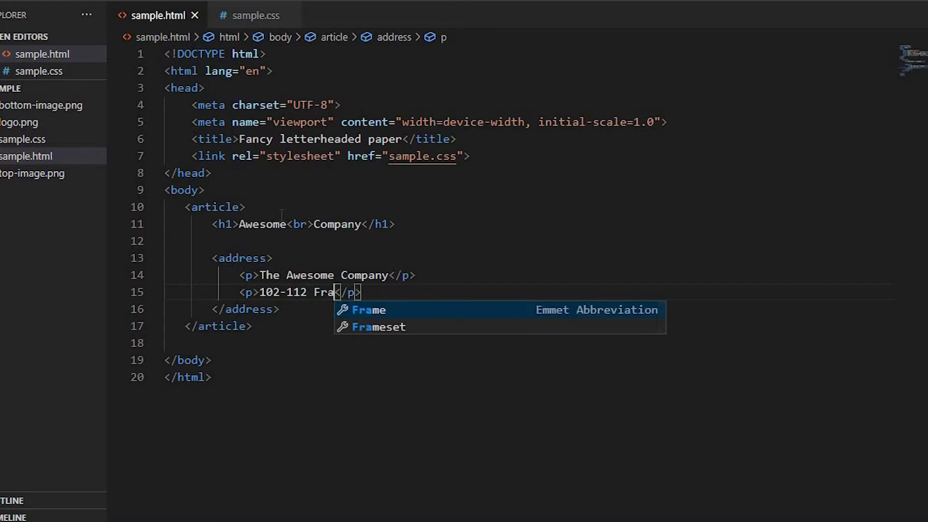
type("il Bend")
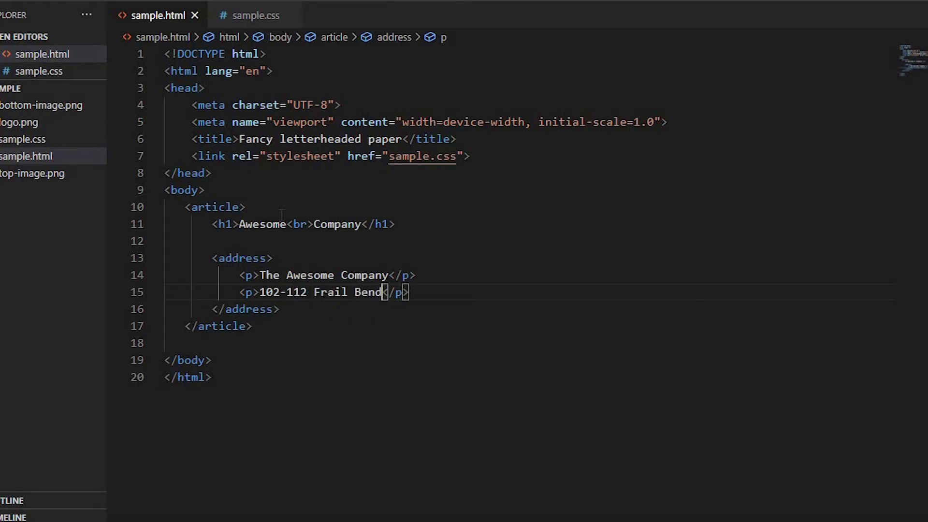
type("Bridge")
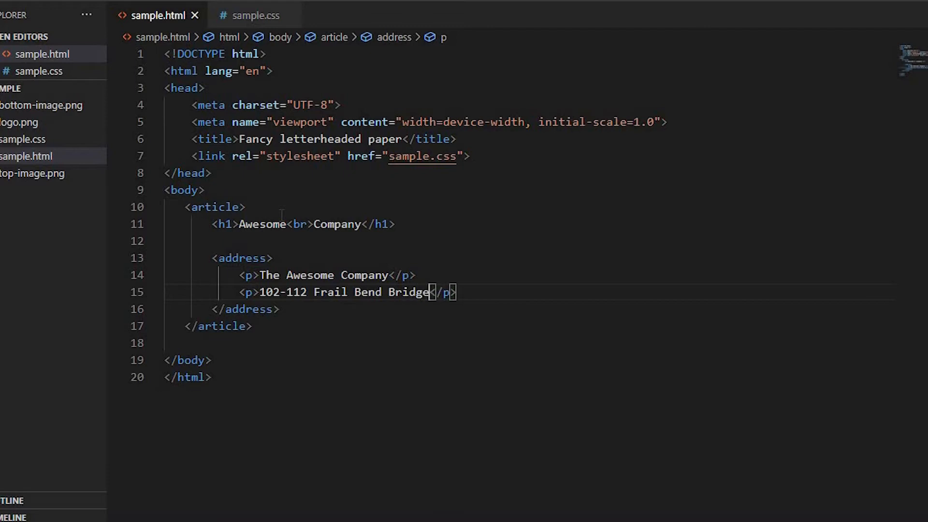
type("<br")
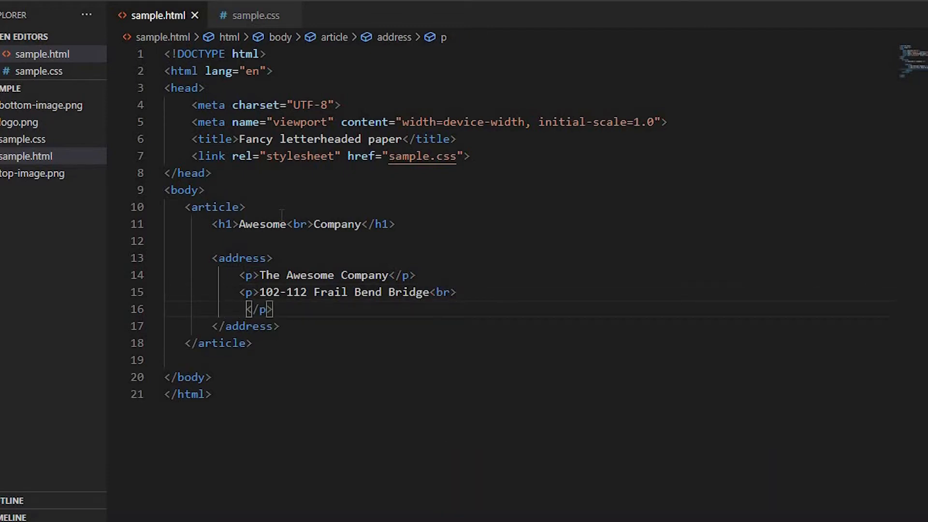
type("The")
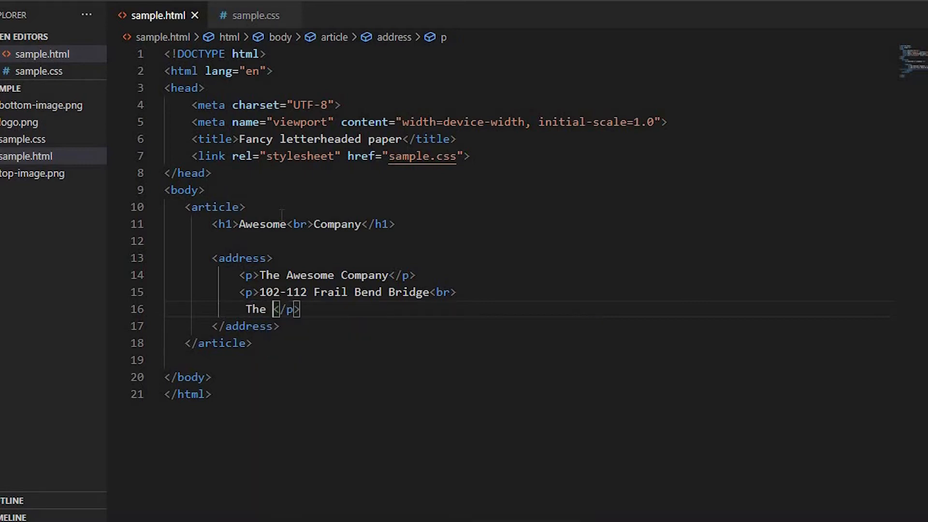
type("Dwi")
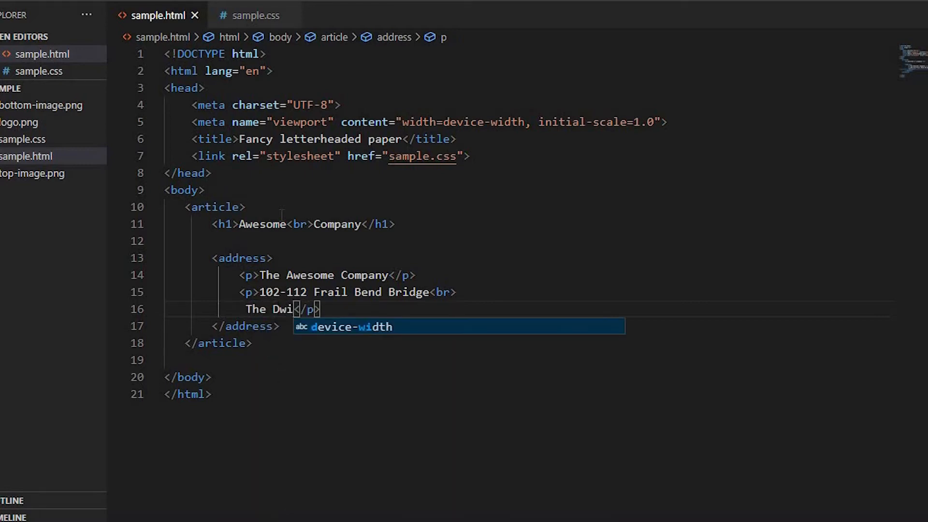
type("ndlings")
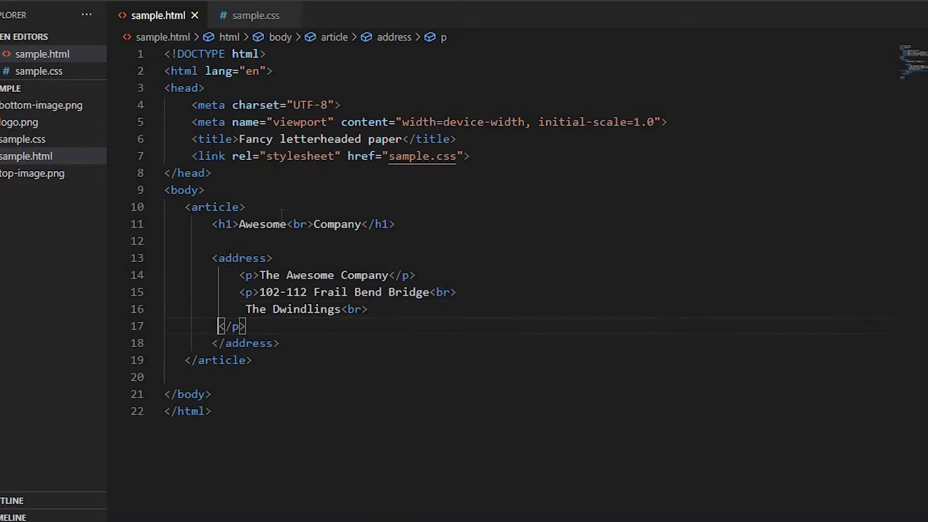
type("li")
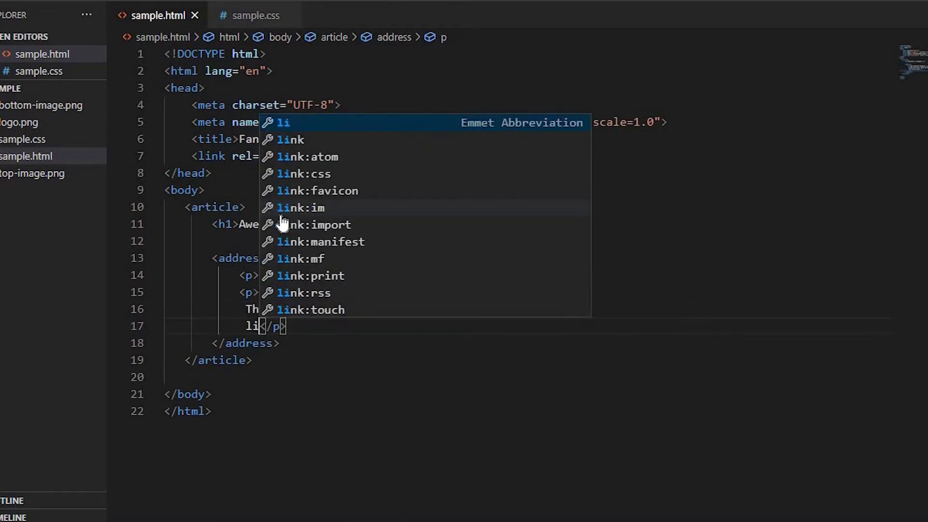
type("Hornet")
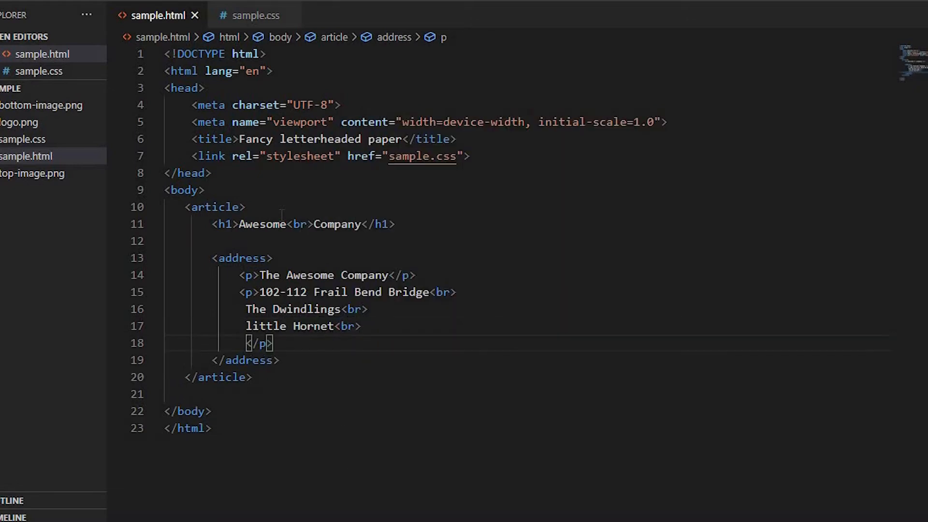
type("HX3 9Z")
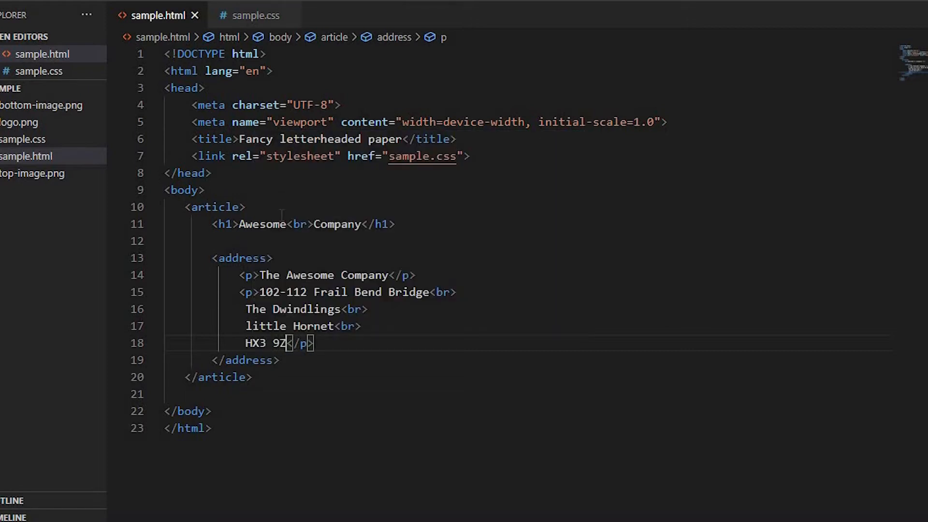
type("Q")
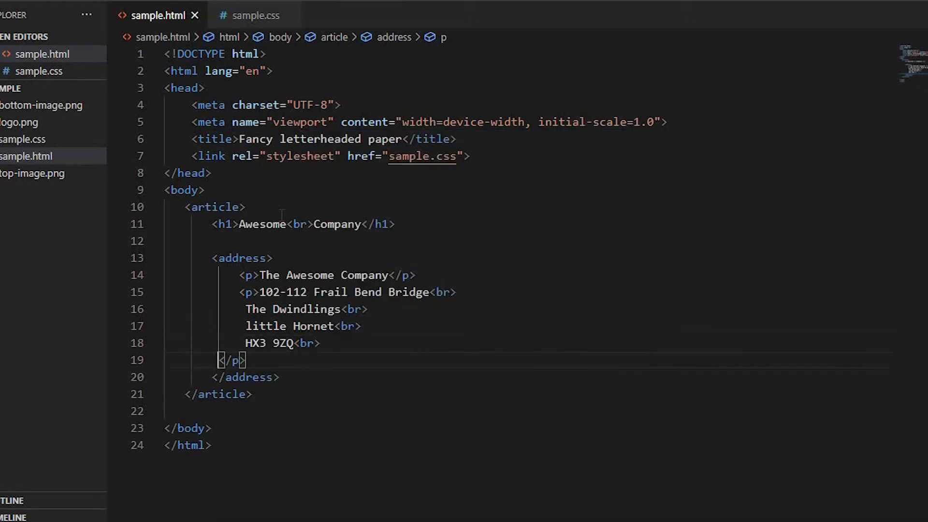
type("UK")
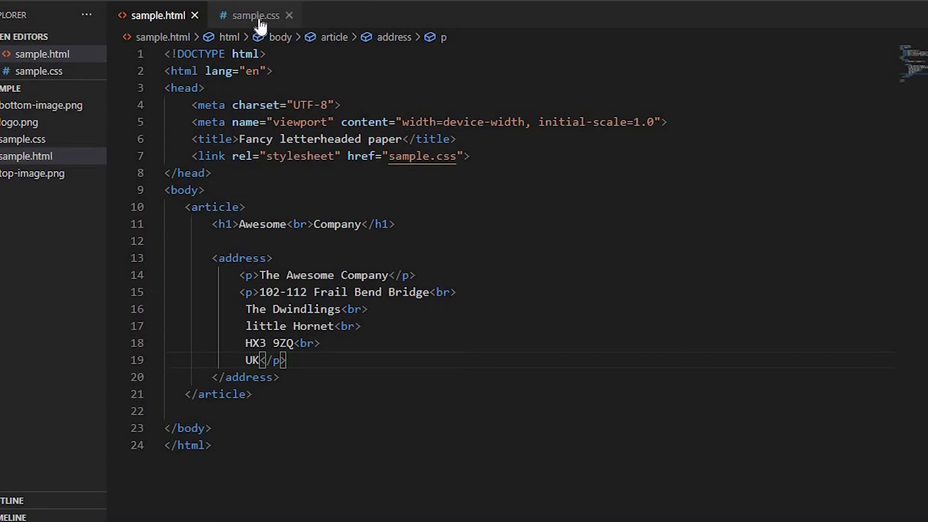
Step: In sample.css, write border-box *, sans-serif html and zero-margin #ccc body rules
left_click(255, 15)
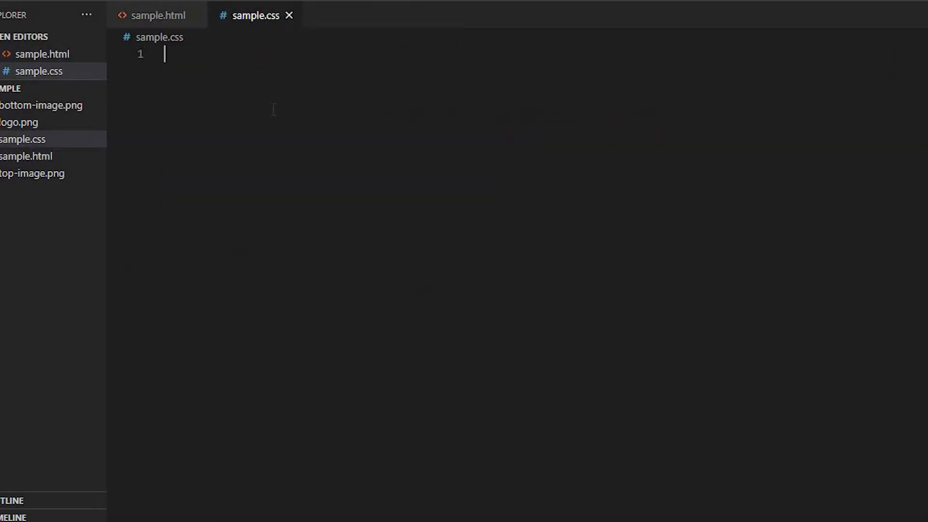
type("*{")
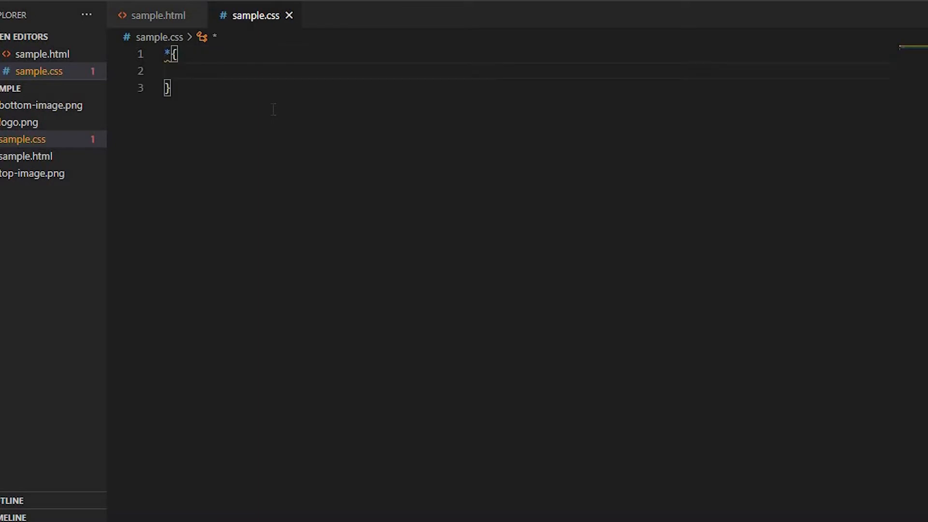
type("box-sizing: border-box;")
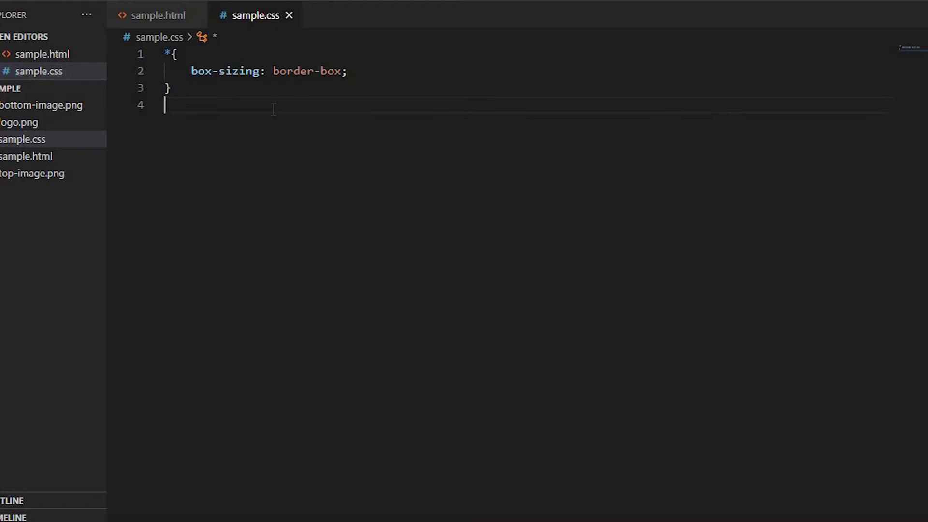
type("html{")
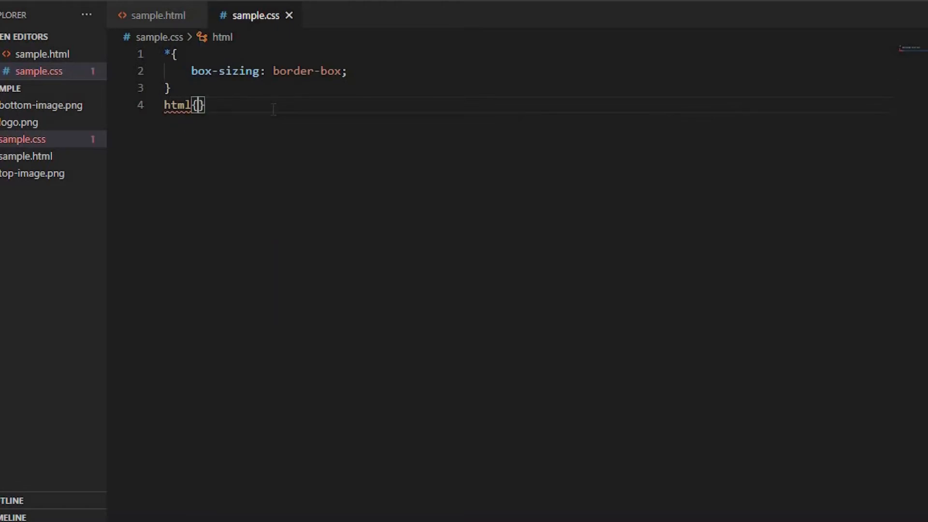
type("font-family: ;")
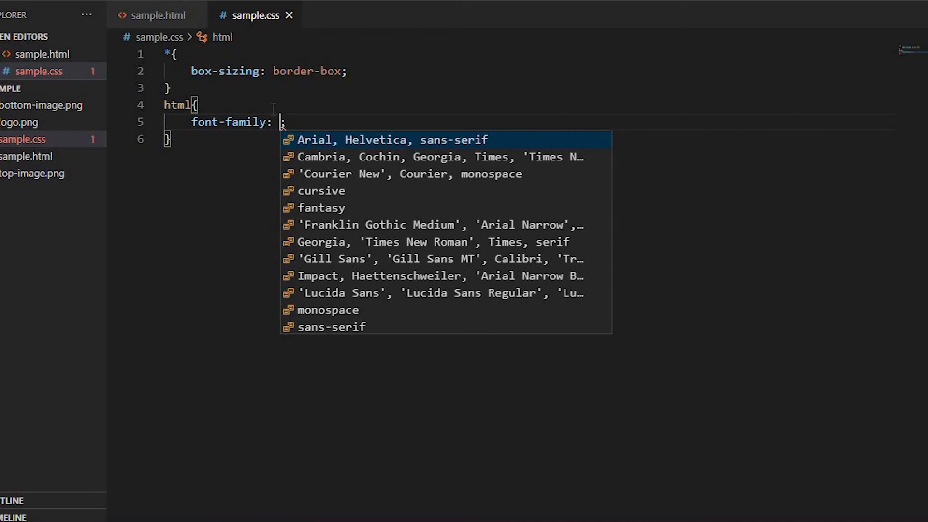
type("sans-serif;")
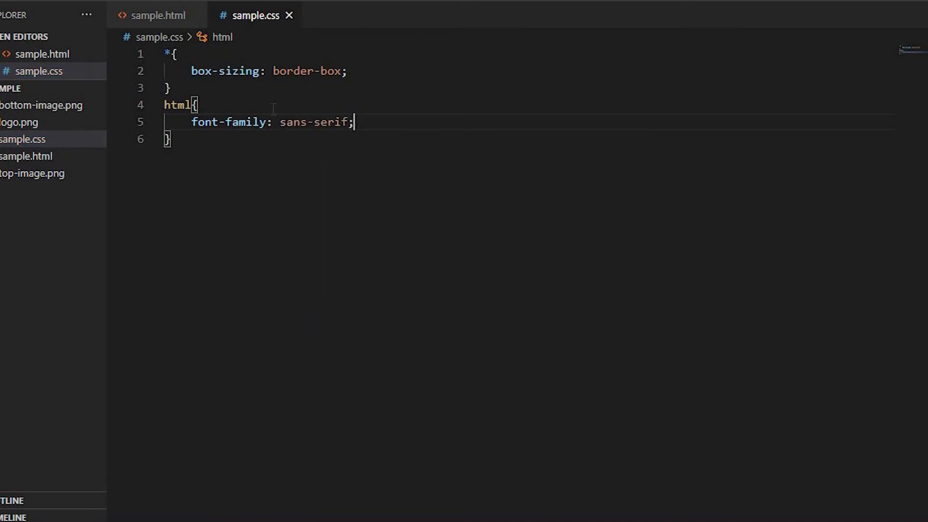
type("body{")
type("ba")
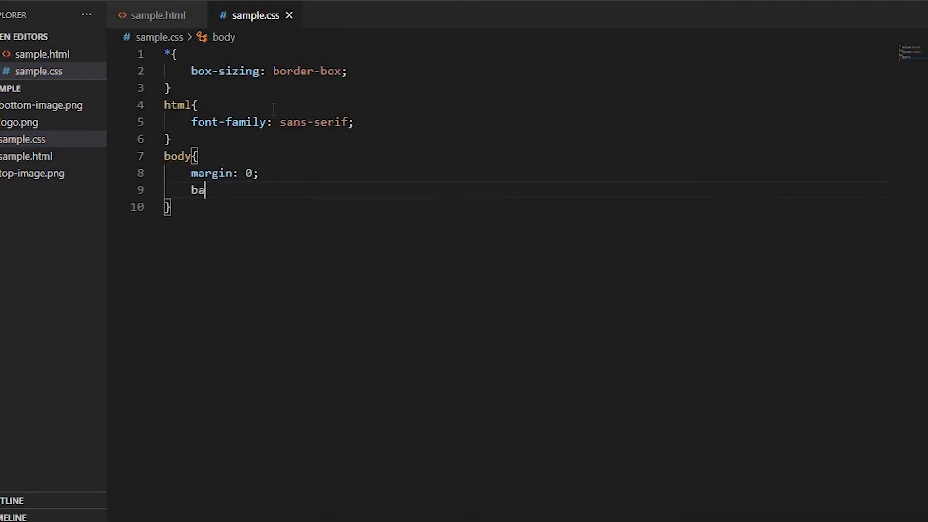
type("ckground: #c;")
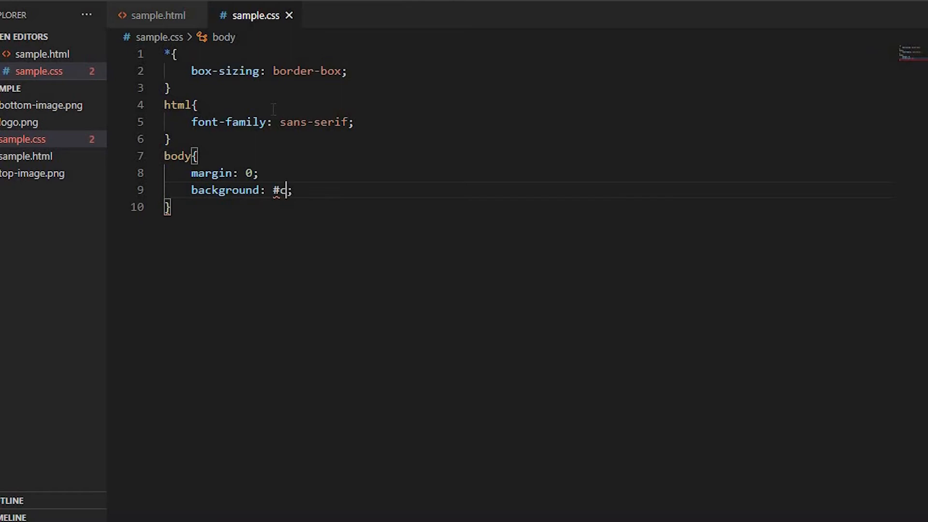
type("article{")
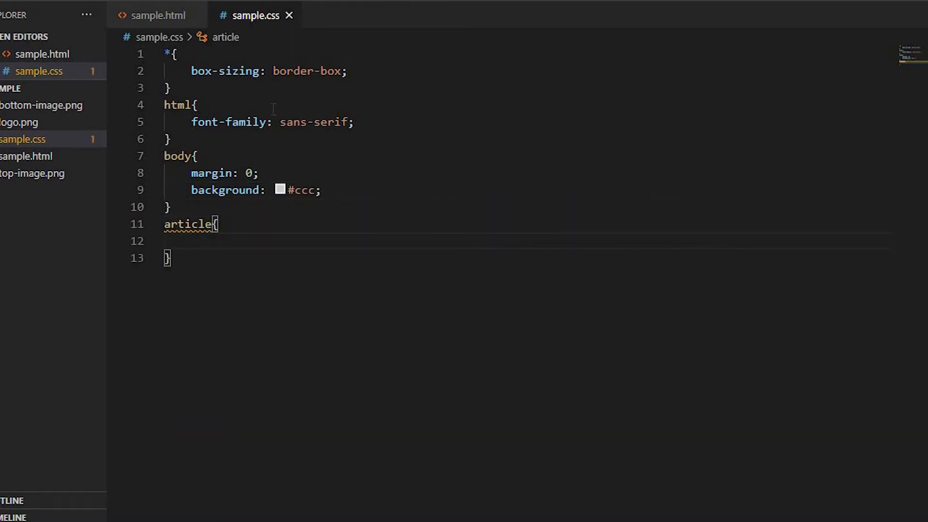
Step: Give the article width 210mm, height 297, margin 0 auto and relative position
type("width: 2;")
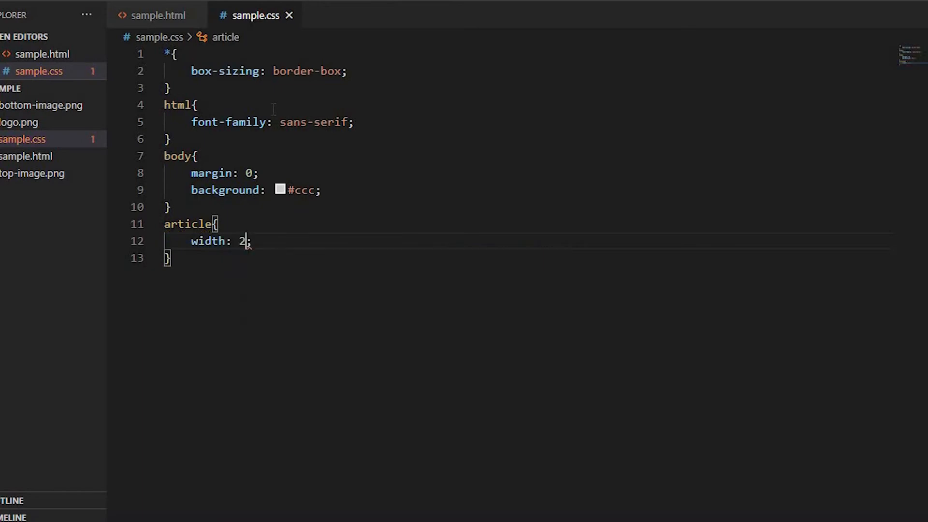
type("10mm")
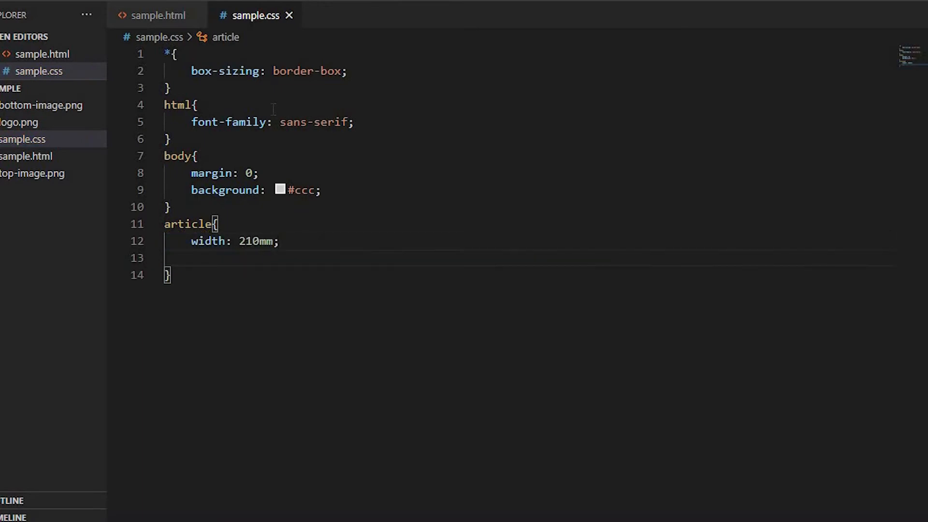
type("height: ;")
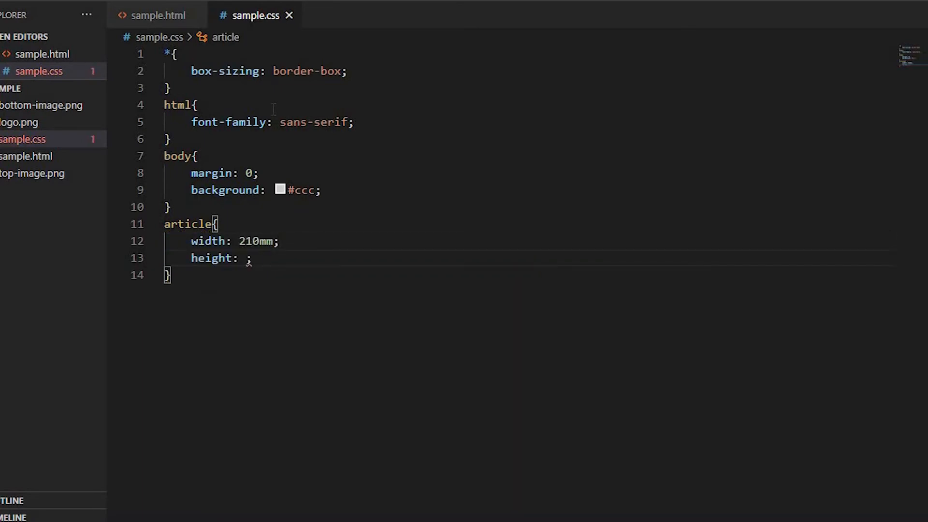
type("2")
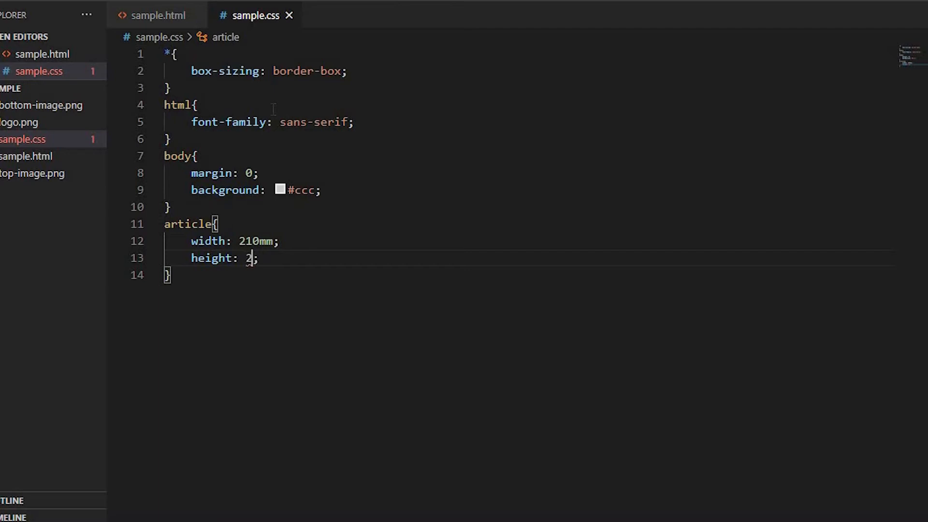
type("97")
type("po")
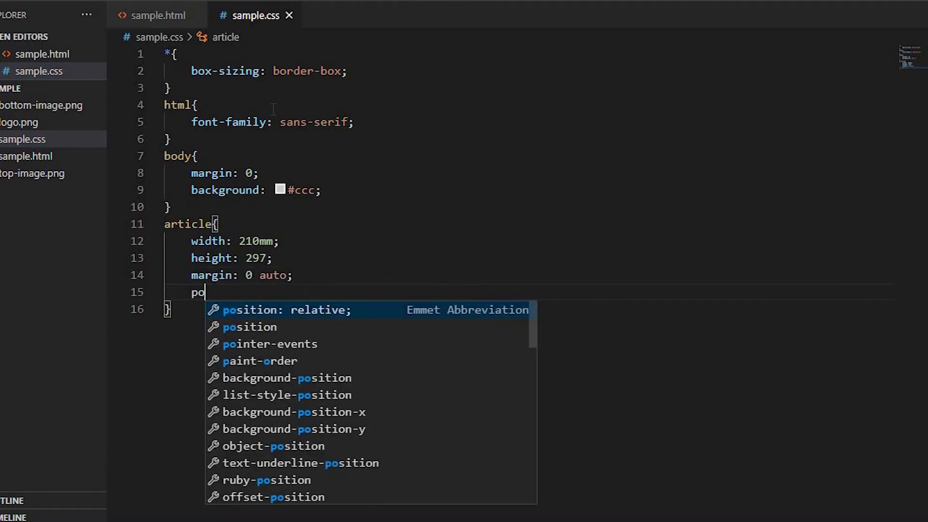
key("Tab")
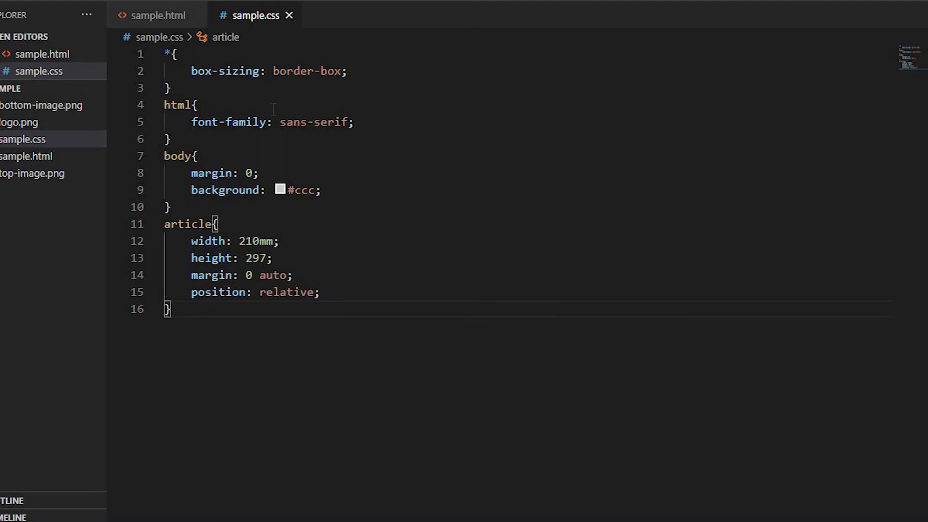
type("address")
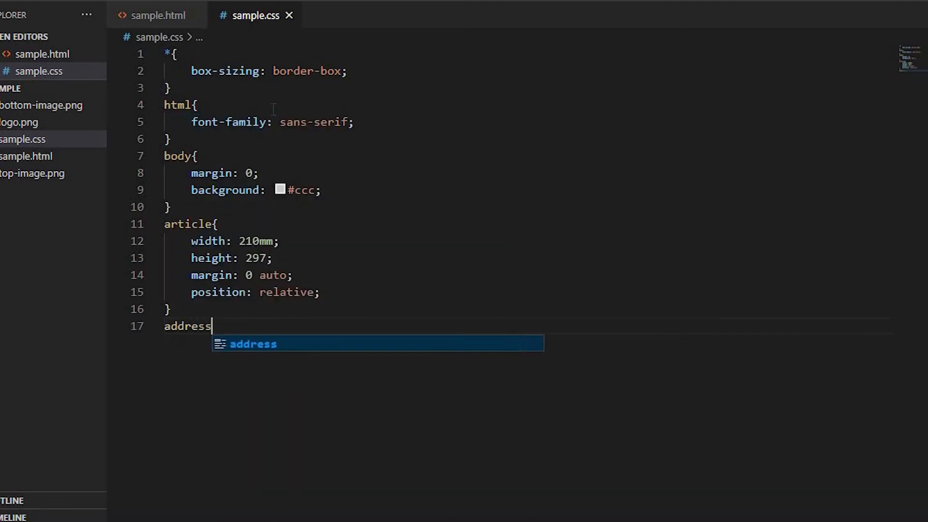
Step: Set the address rule to position absolute, bottom 8mm, right 20mm
type("{")
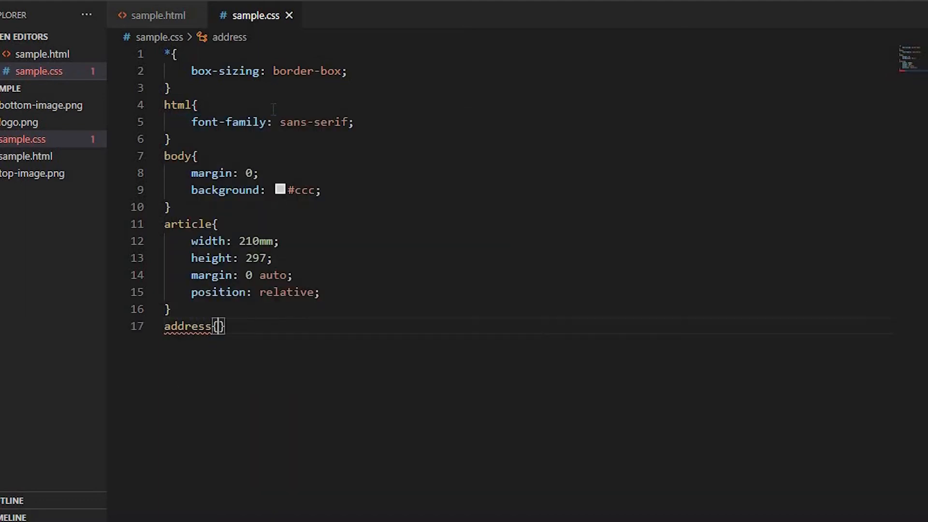
type("position: absolute;")
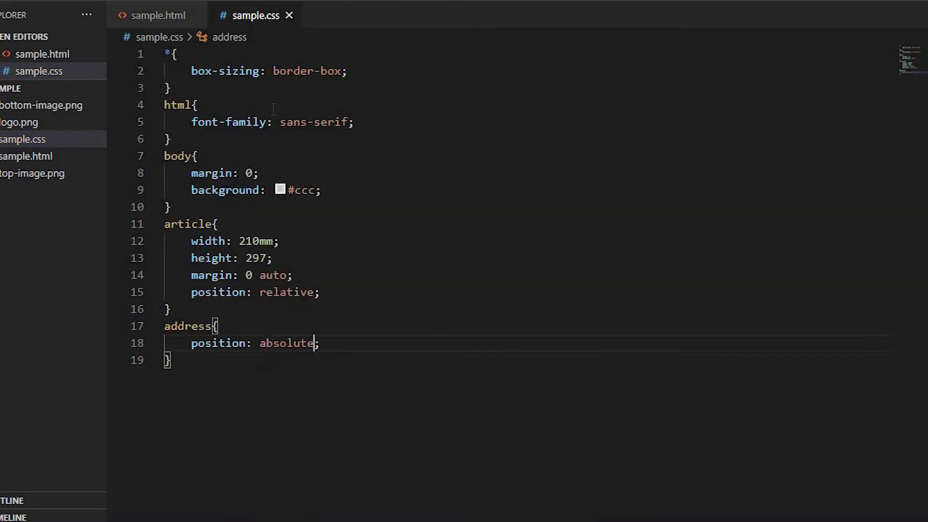
type("bottom: 8;")
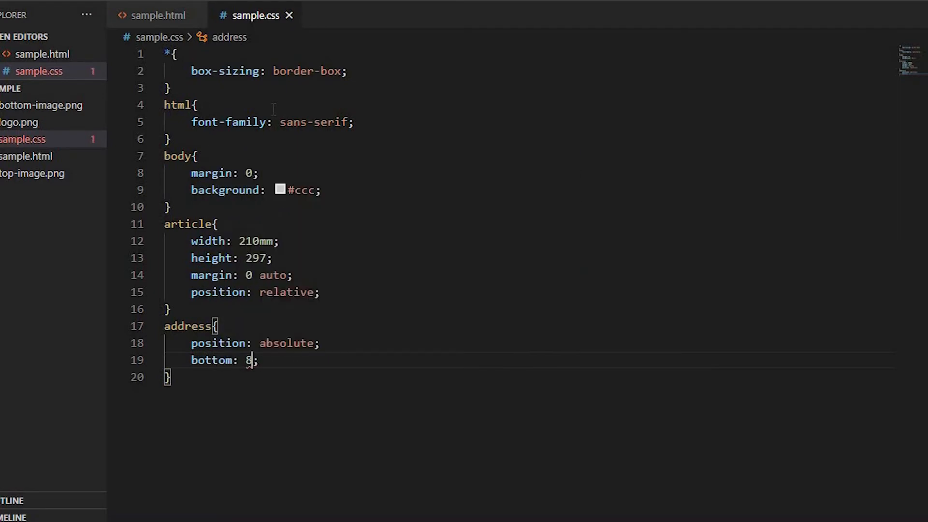
type("right: 2;")
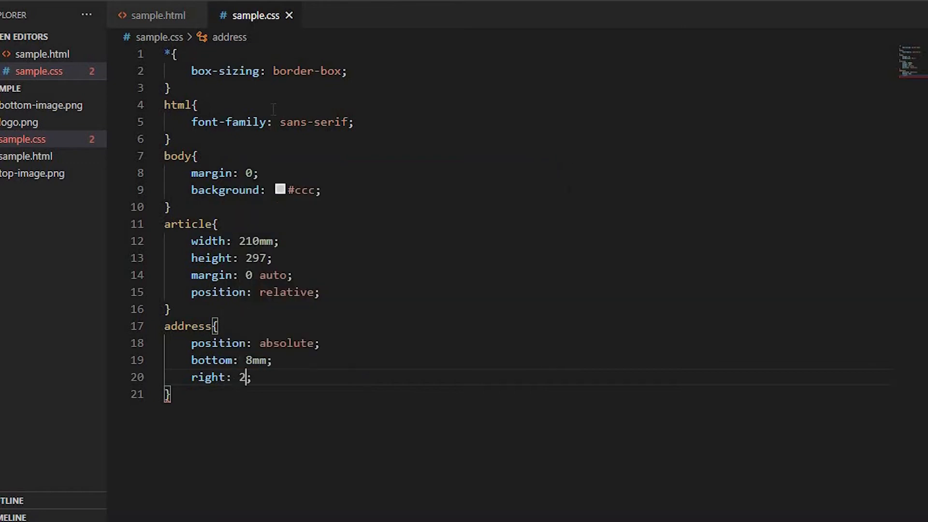
type("0mm;")
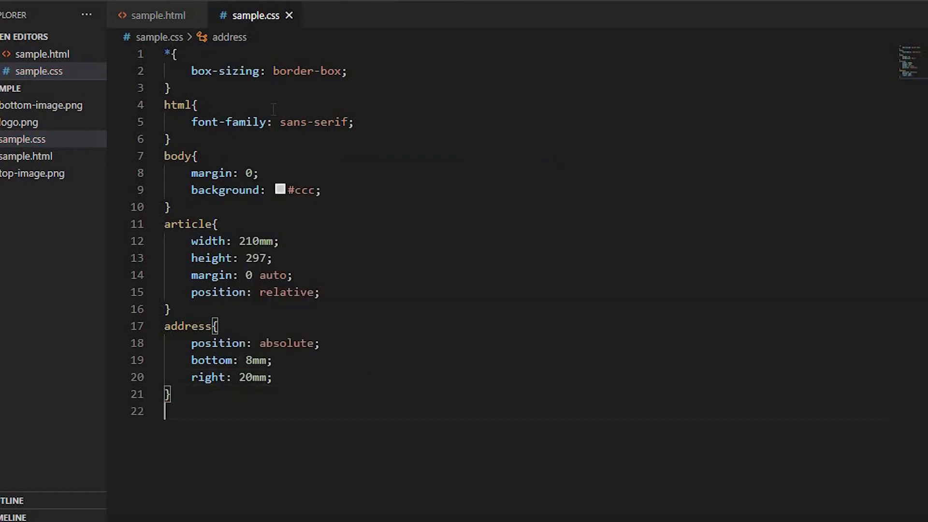
type("h1{")
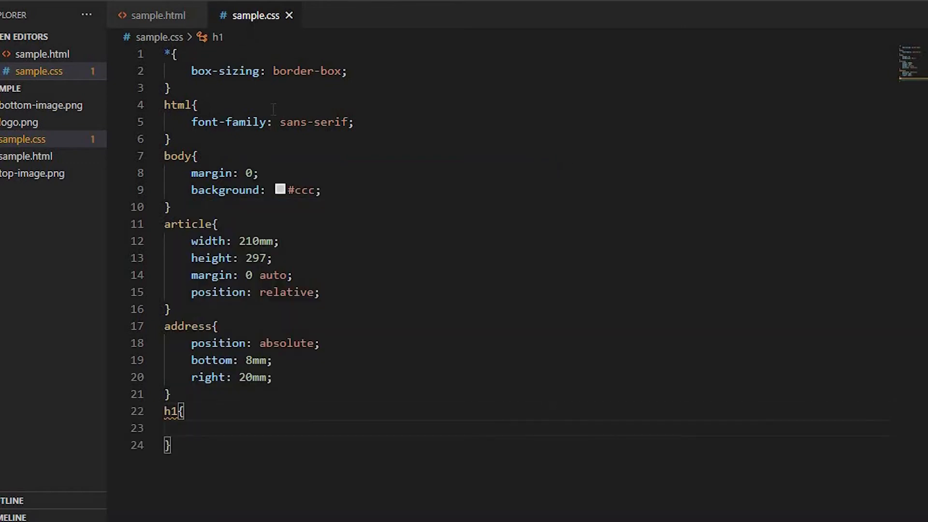
Step: Position h1 absolutely at top 12mm, left 20mm, with 128px width and height
type("position: absolute;")
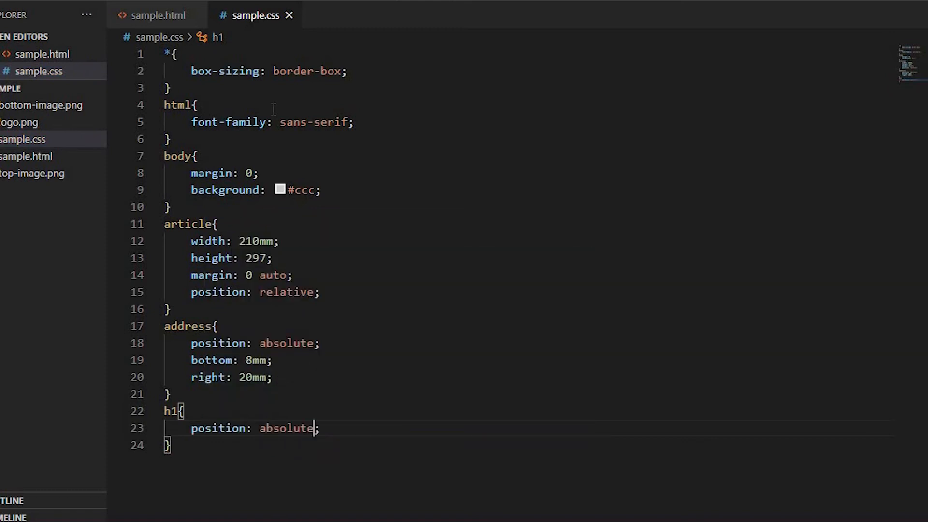
type("t")
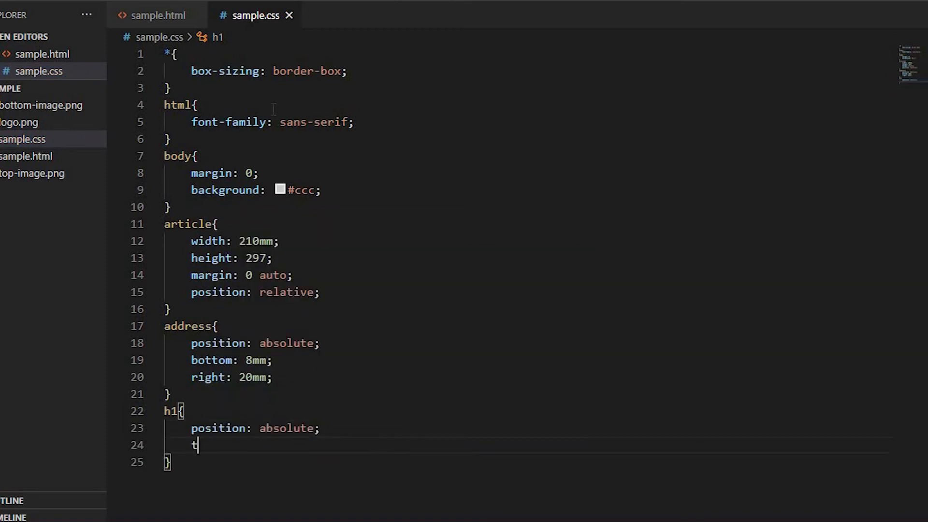
type("op: 12;")
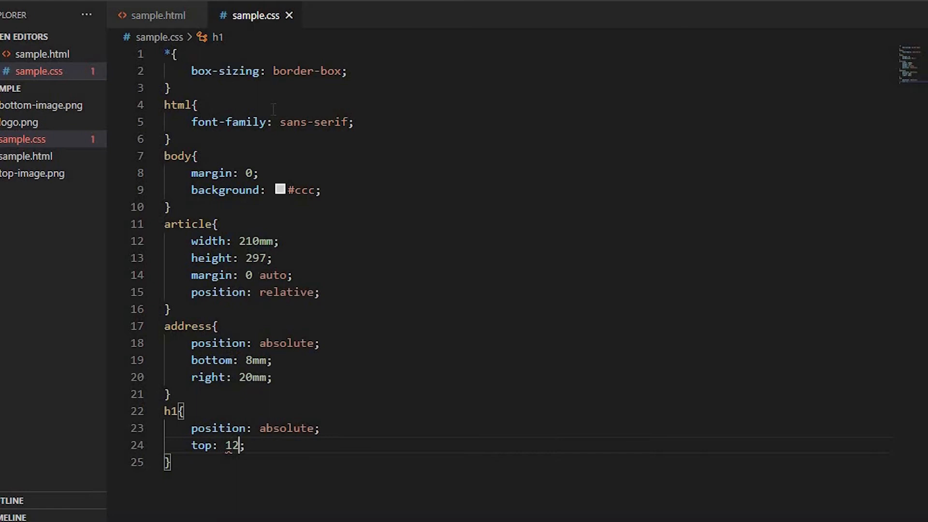
type("li")
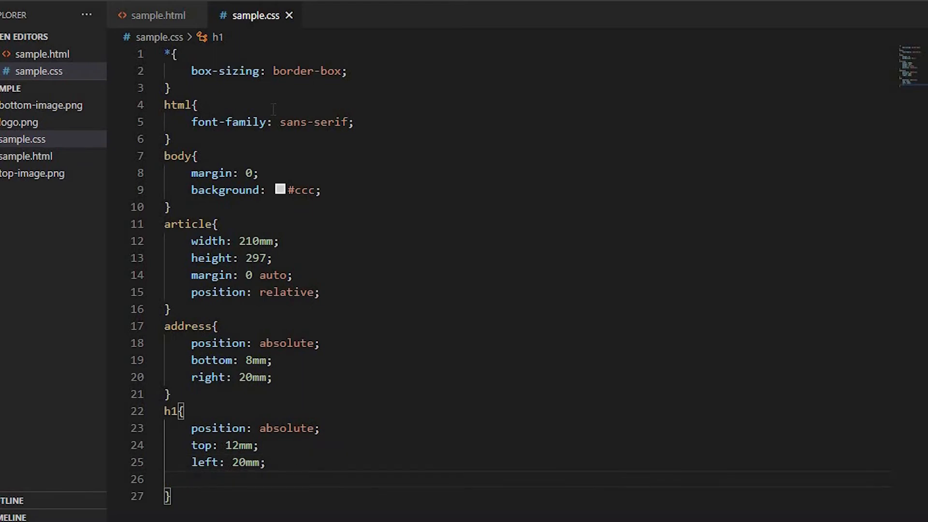
type("width: 12;")
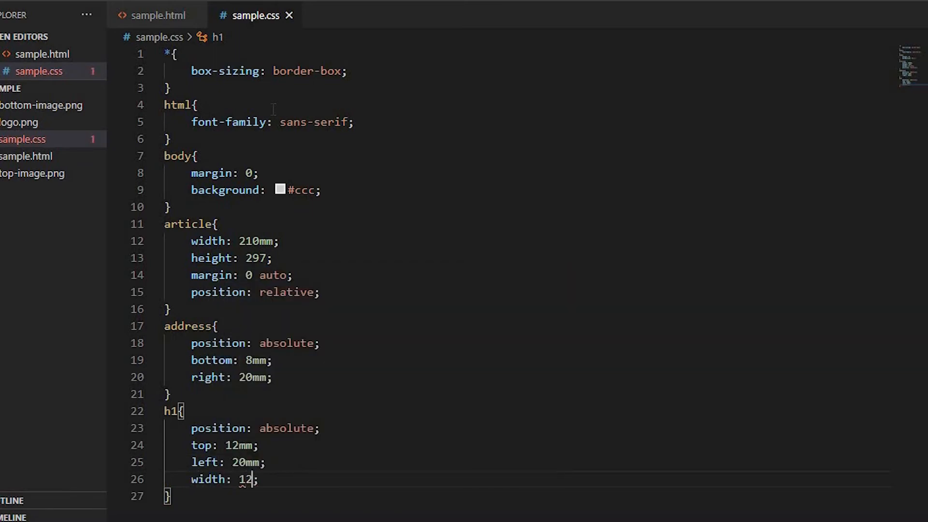
type("8px")
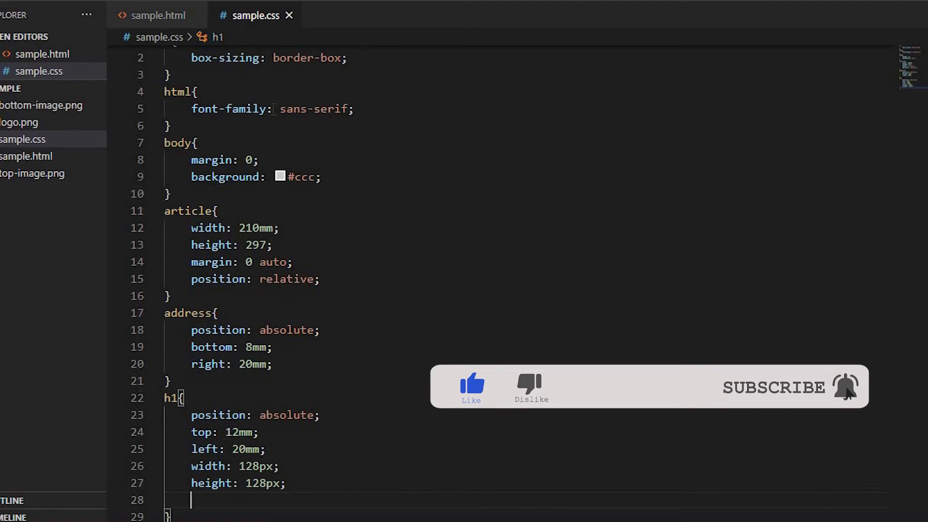
type("fo")
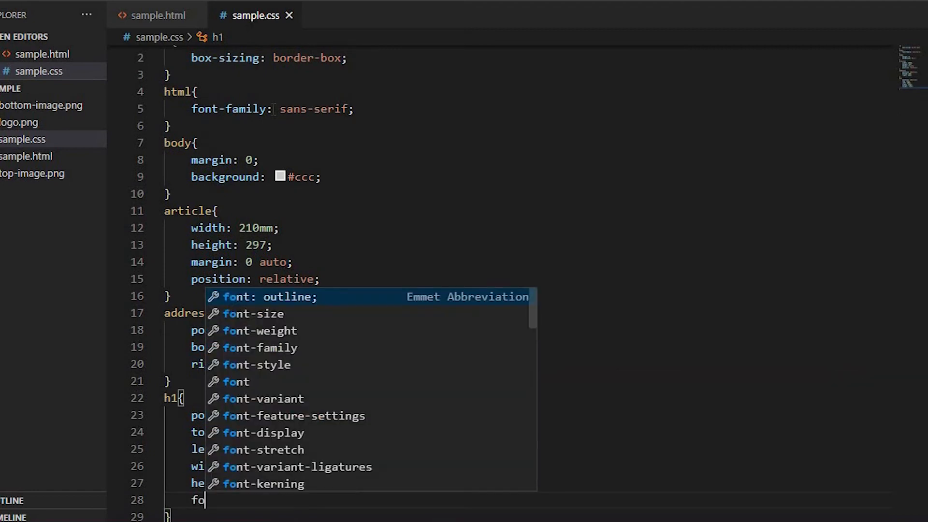
Step: Give h1 20px font, 1px letter-spacing, centred text, 44px 0 padding, white colour, black text-shadow
type("-size: 20px;")
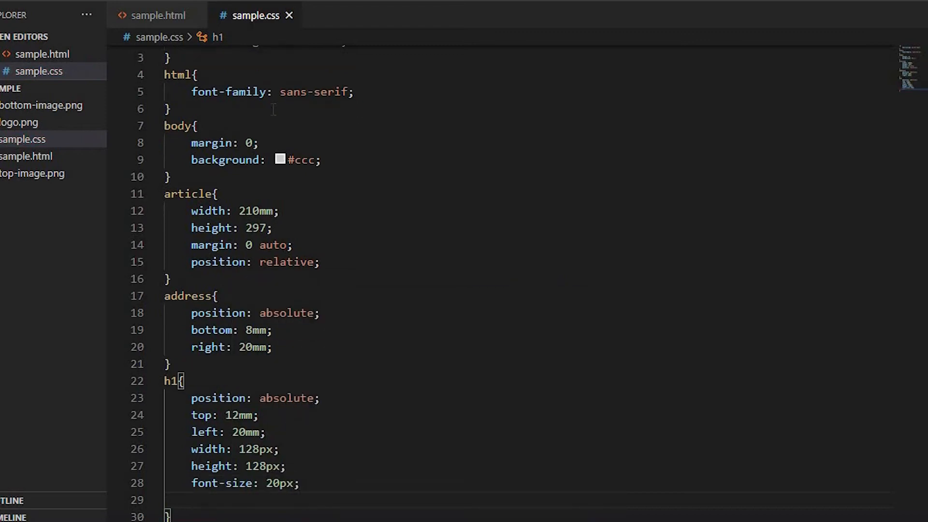
type("letter-spacing: 1px;")
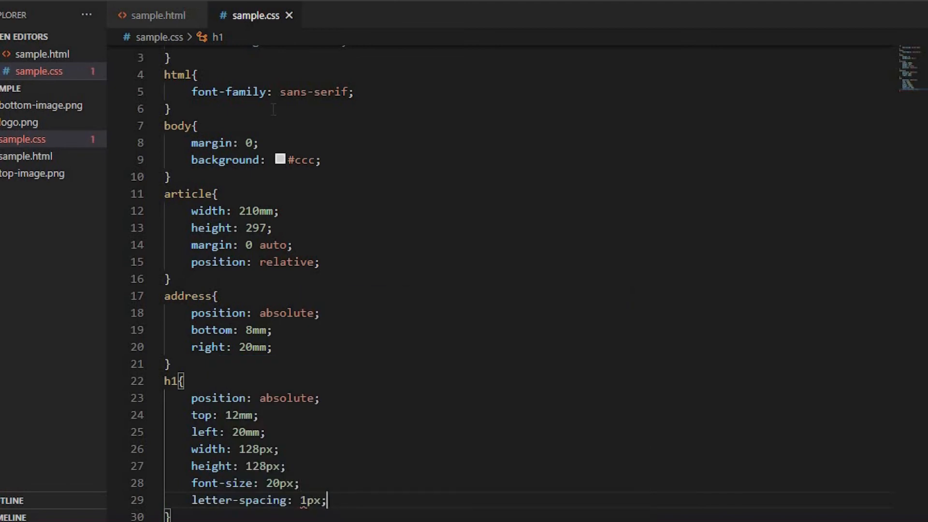
type("text-align: center;")
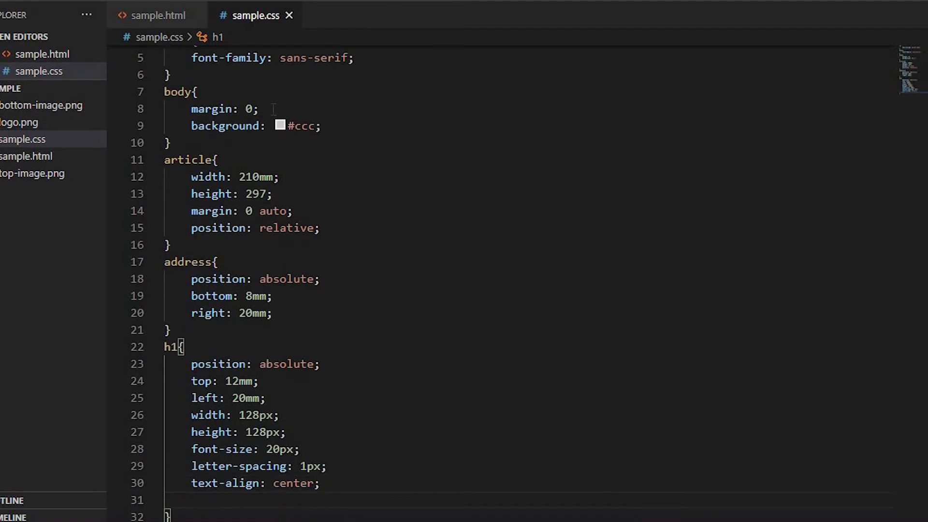
type("padding: 44px ;")
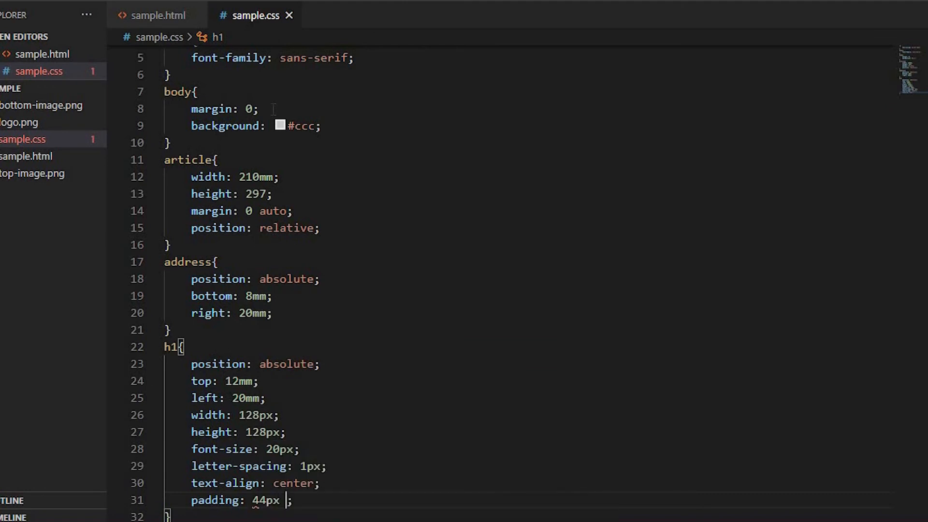
type("0")
type("color: white;")
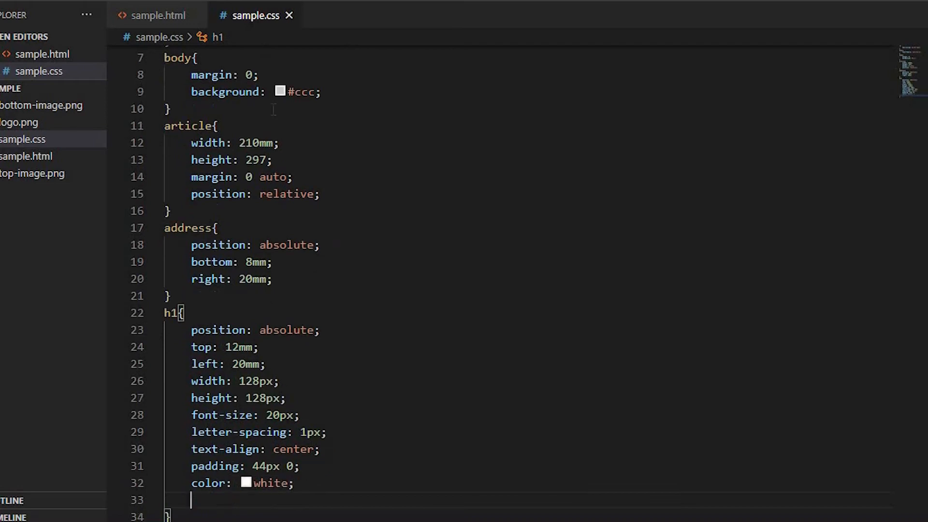
type("text-shadow: 1px 1px 1px;")
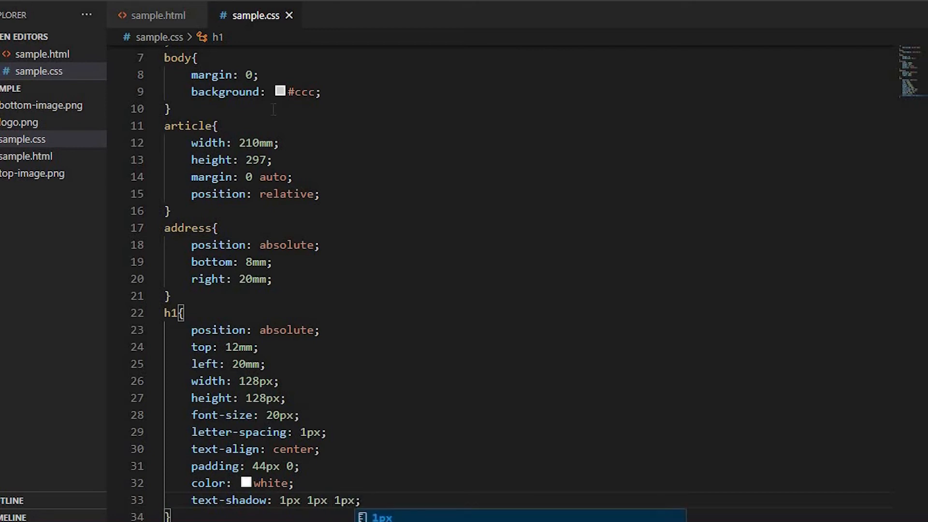
type("black")
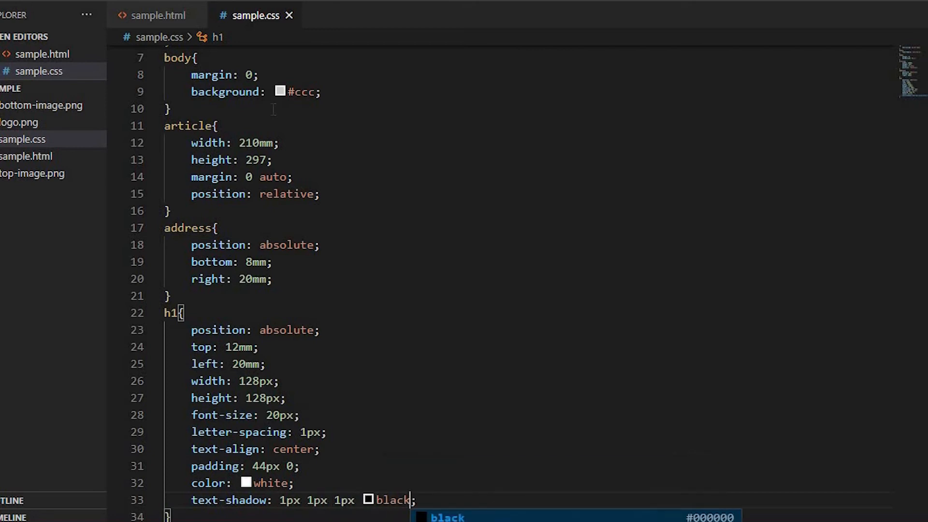
scroll("down", 3)
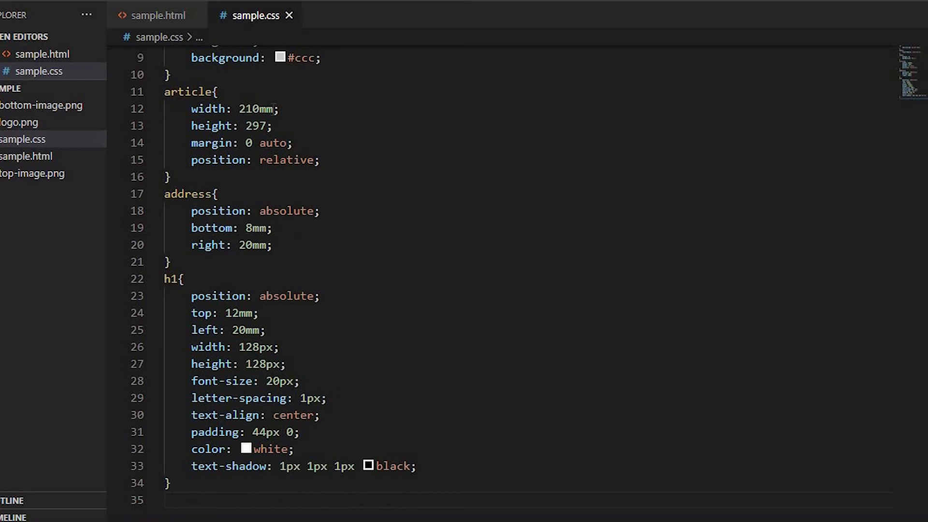
type("article{")
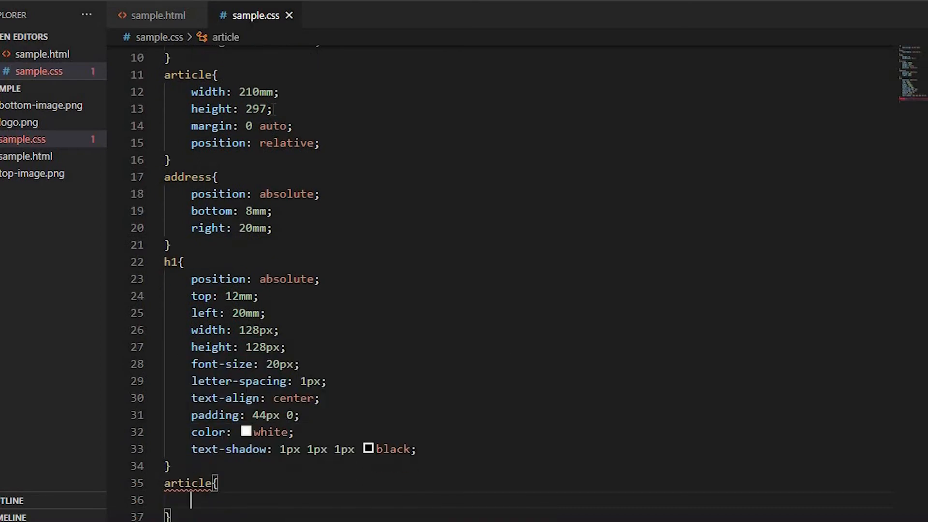
Step: Set the new article background to url(top-image.png) no-repeat left top
type("background: url;")
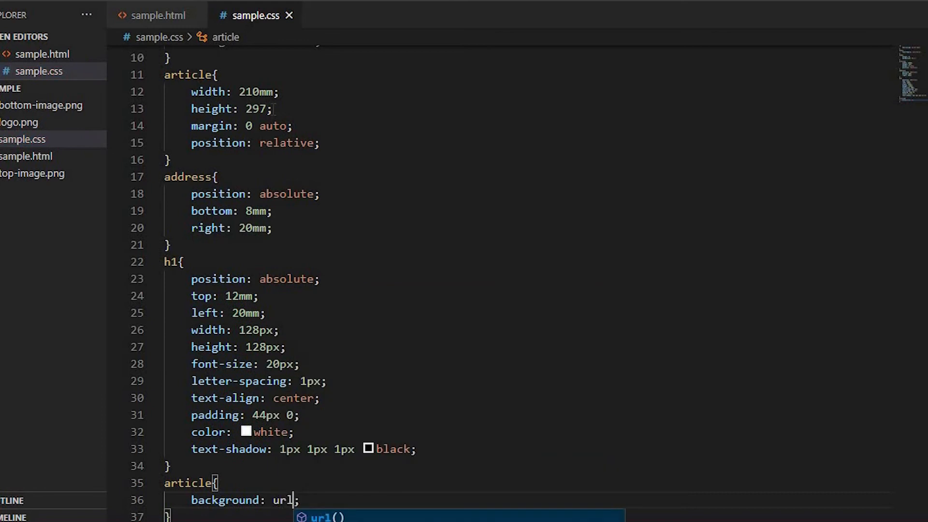
type("(top-image.png)")
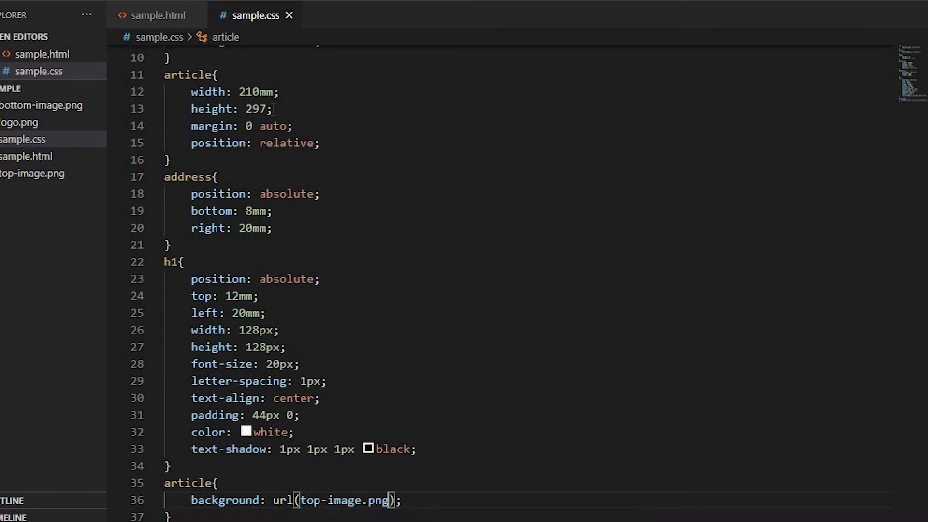
type("no-repeat")
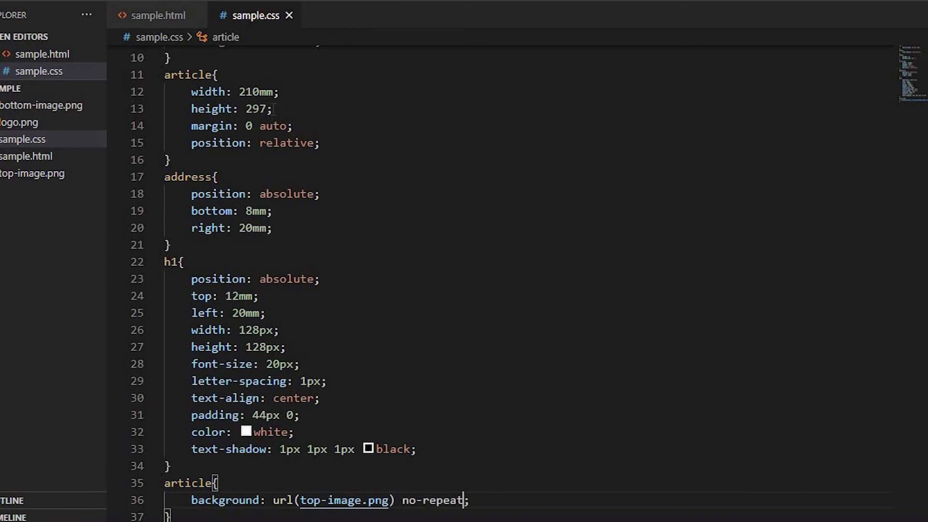
type("left")
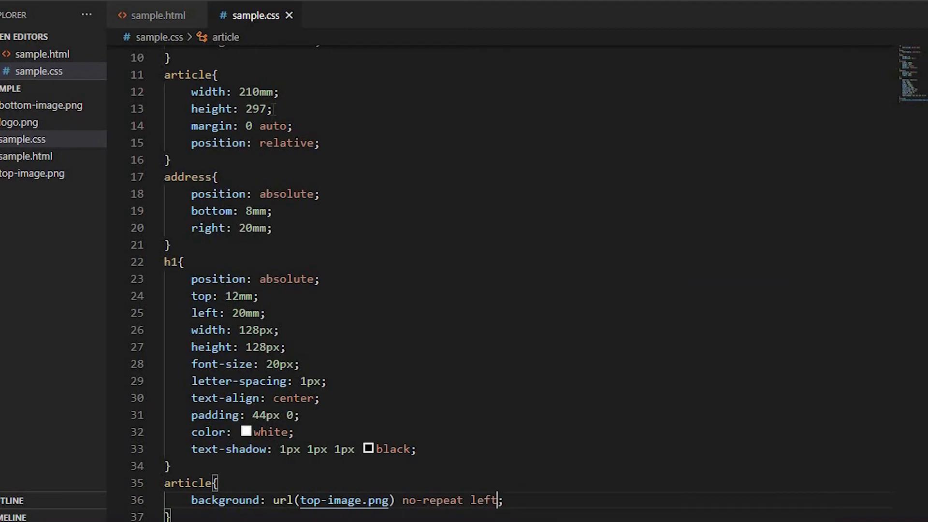
type("top")
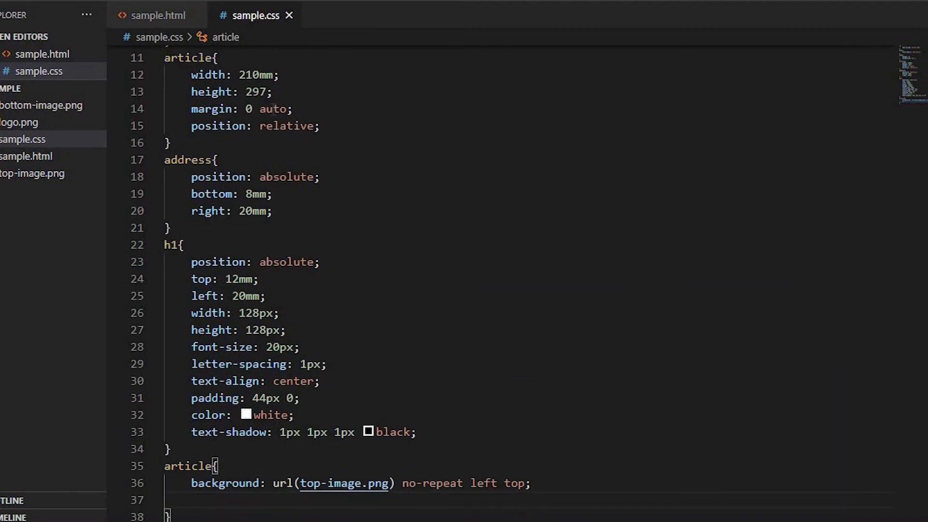
type("linear-gradient(to );")
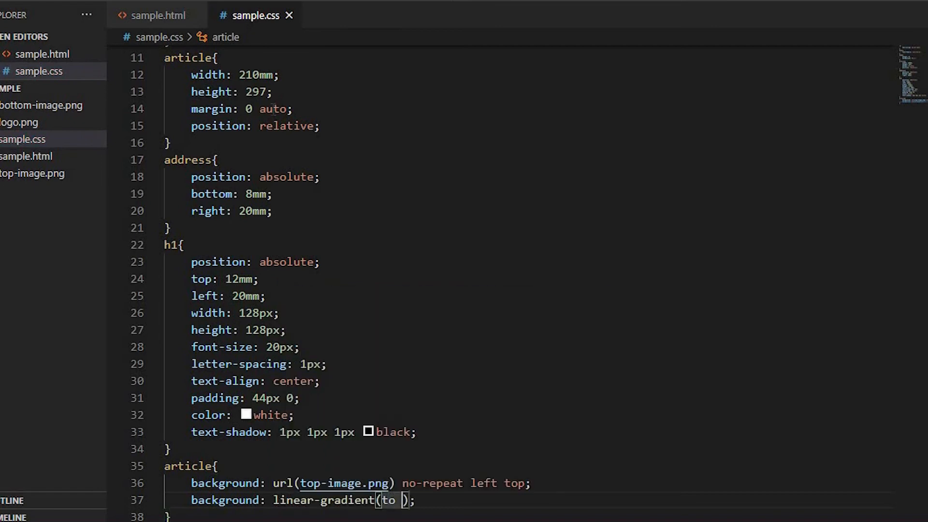
Step: Add a to-bottom linear-gradient from rgba(0,0,0,0.2) to transparent at 20% and 80%
type("bottom")
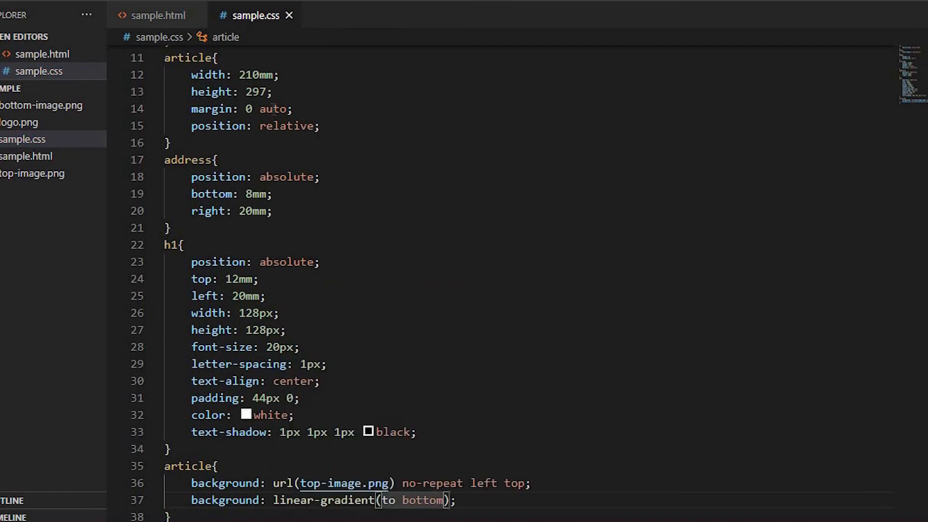
type(", r")
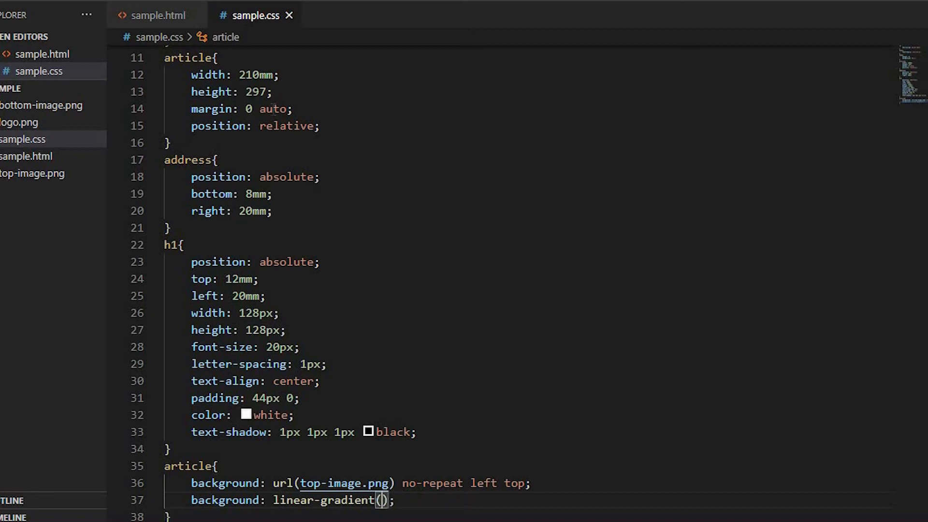
type("to bottom")
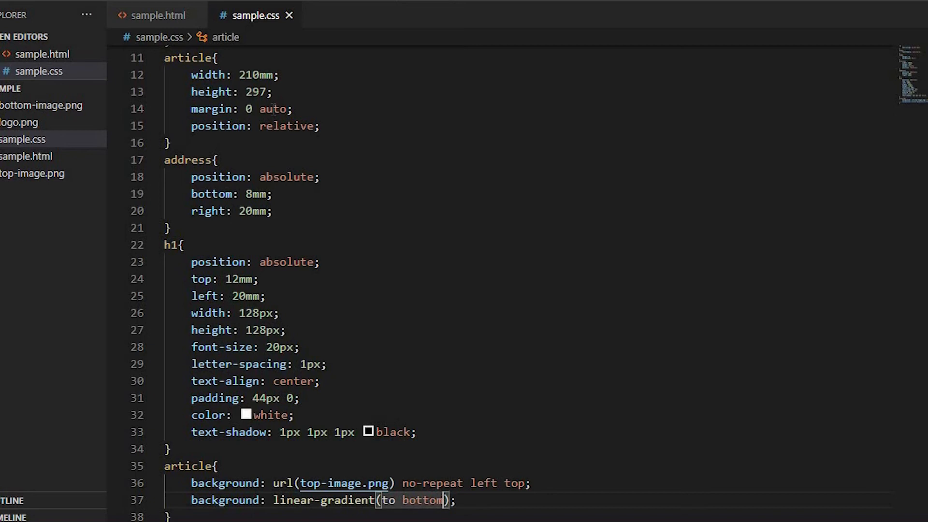
type(", rgba")
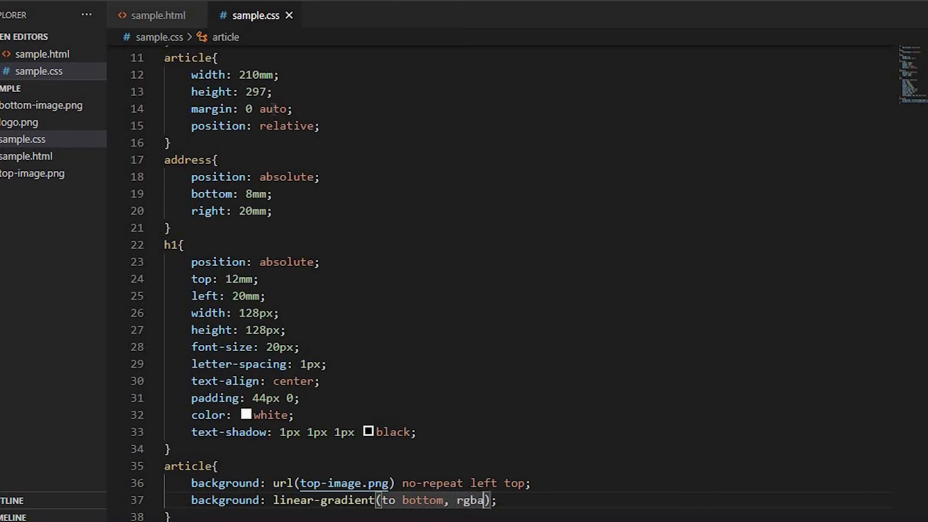
type("0,)")
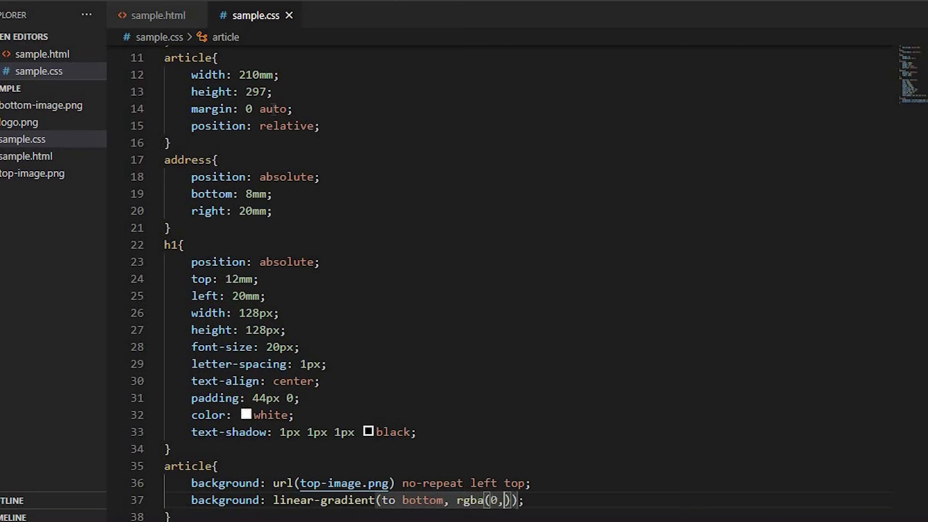
type("0,0,0.2),rgba(0,0,0,0")
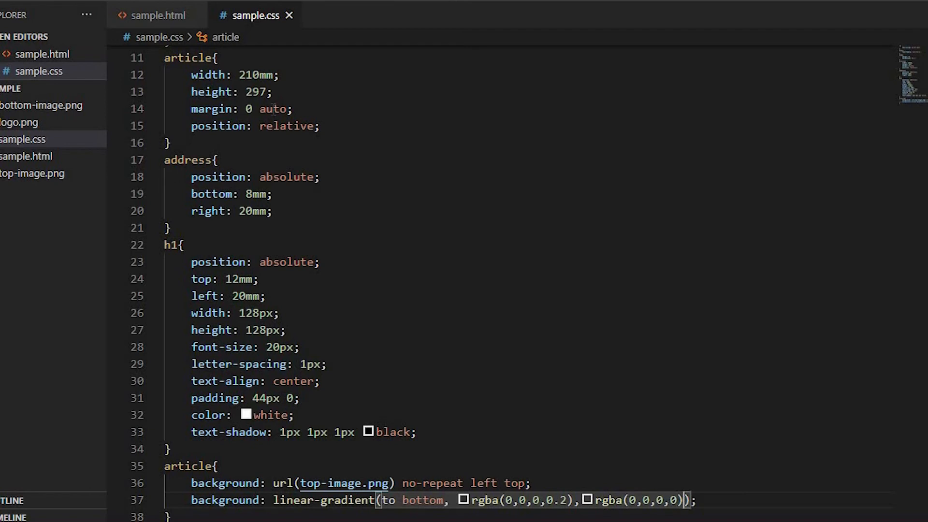
type("20%")
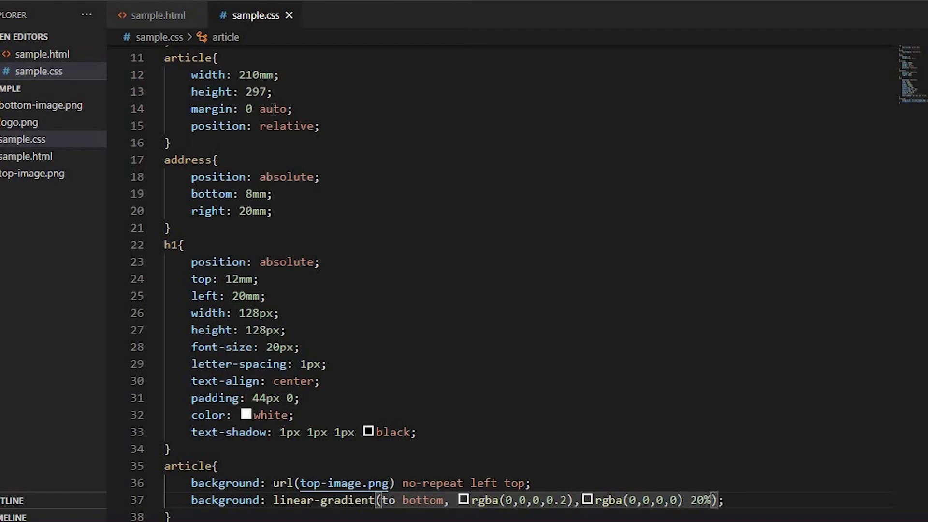
type(", rgba")
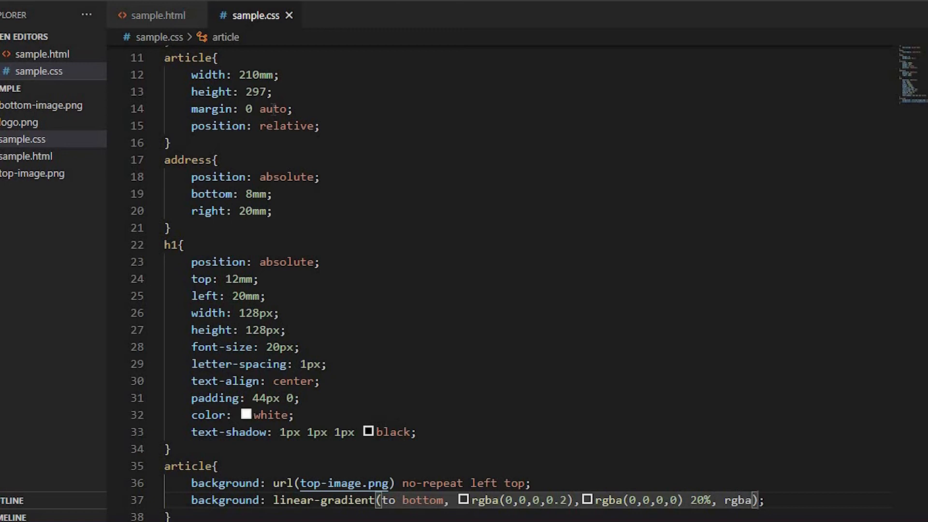
type("rgba(0,0,0,0))")
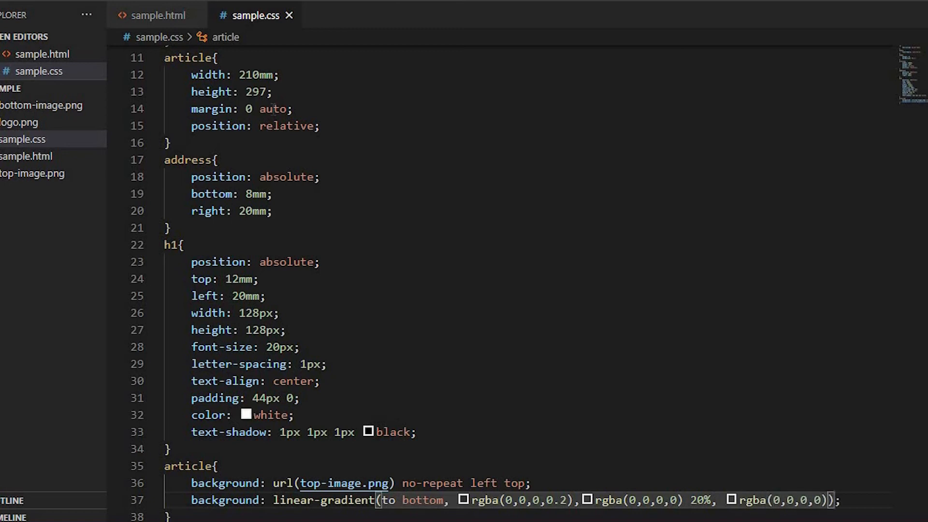
type("80%, rg")
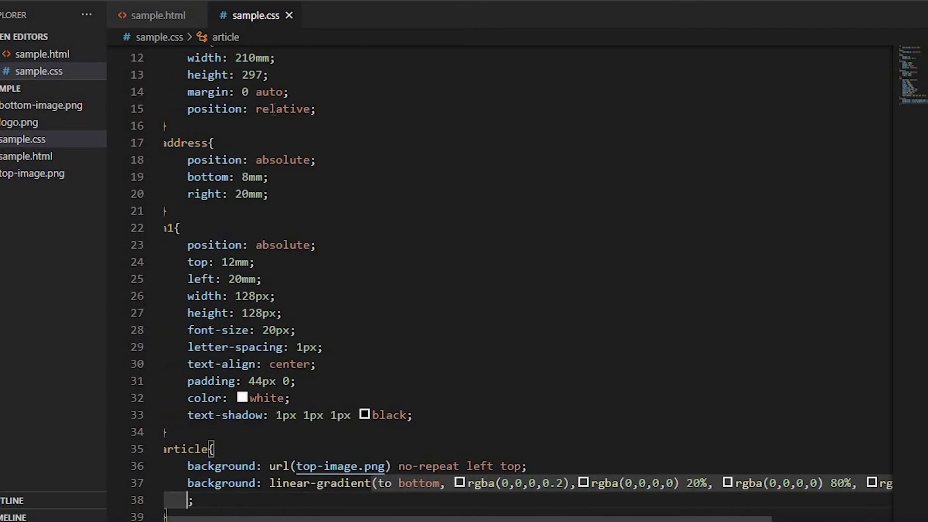
type("url(top-image.png) no-repeat lef")
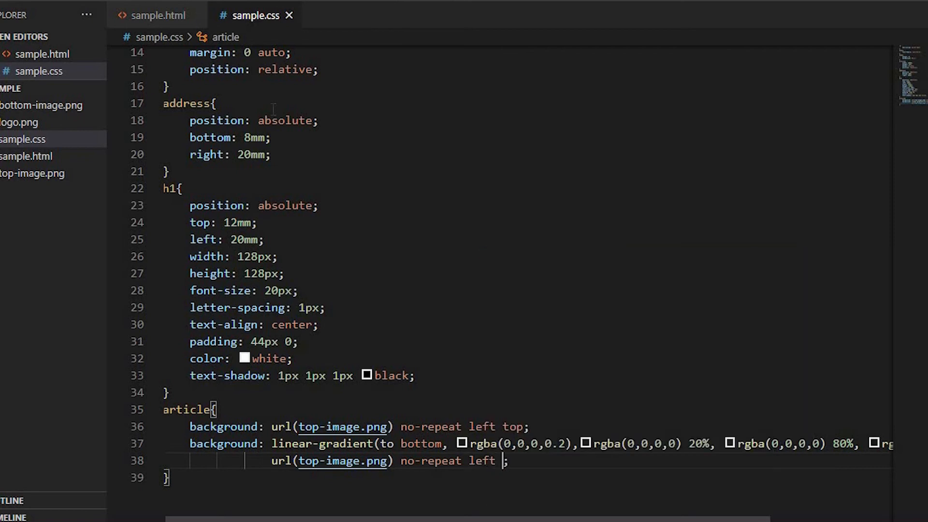
Step: Layer top-image.png at left top, bottom-image.png no-repeat at left bottom, plus white background-color
type("top")
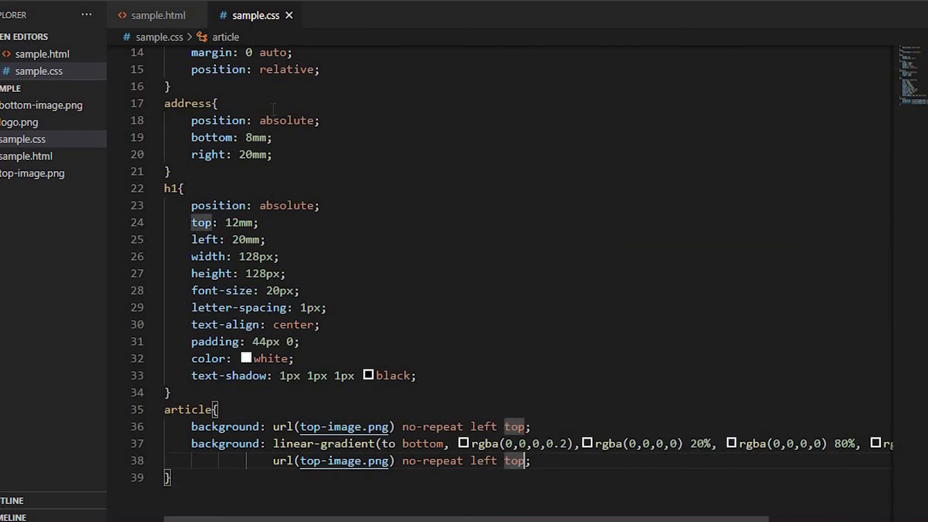
type("url(bottom-image.png);")
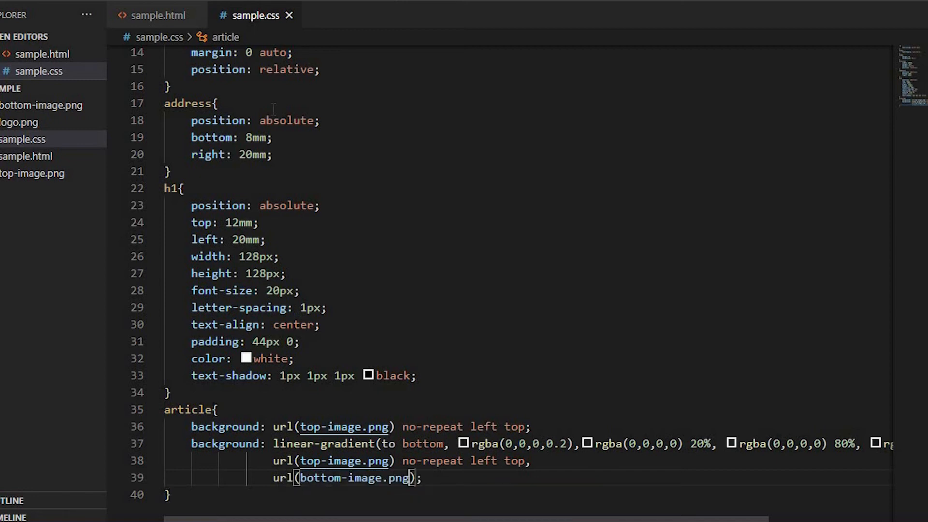
type("no-repeat")
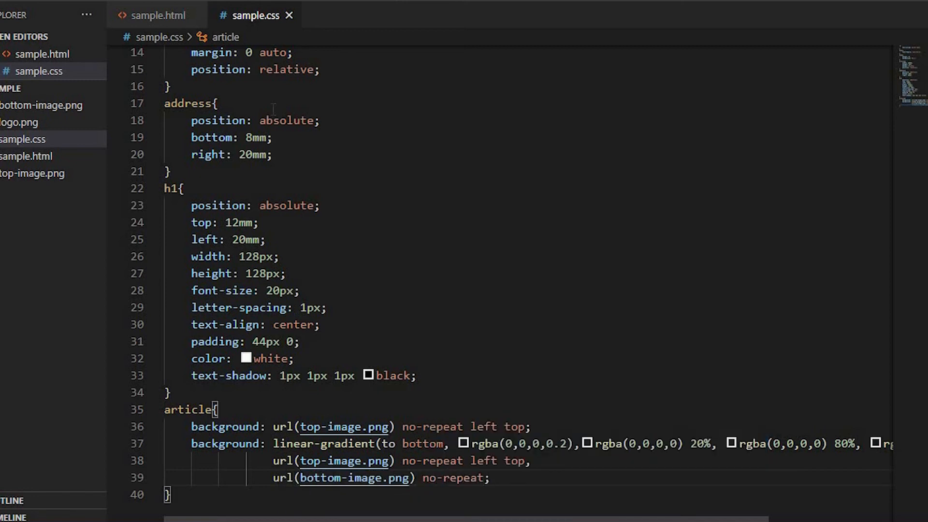
type("left")
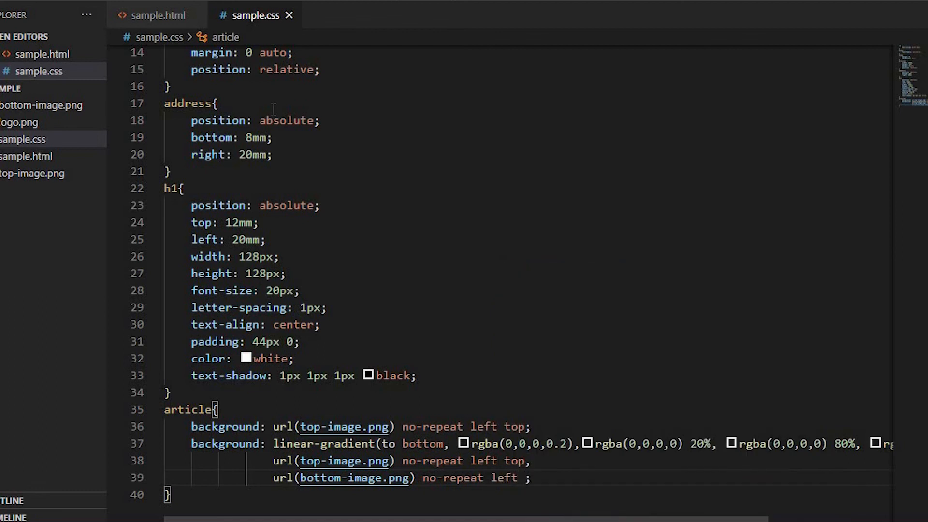
type("bottom")
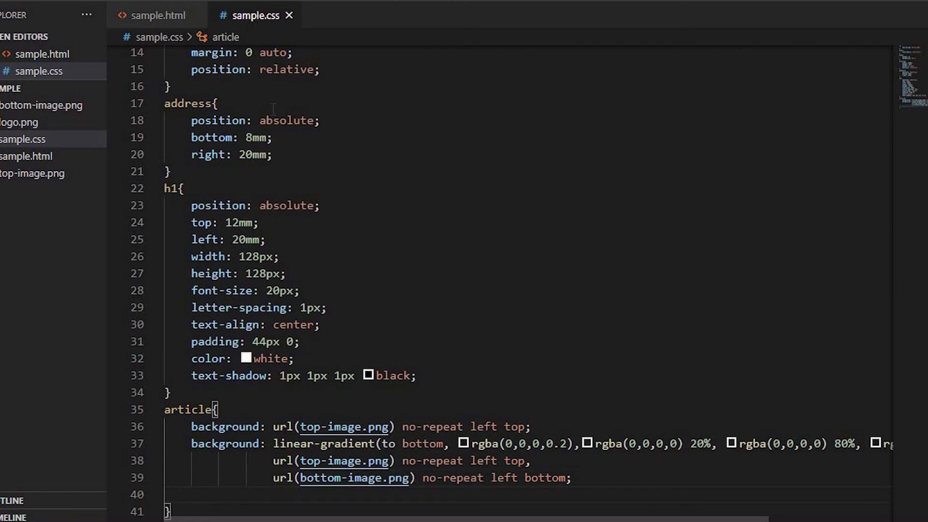
type("background-color: white;")
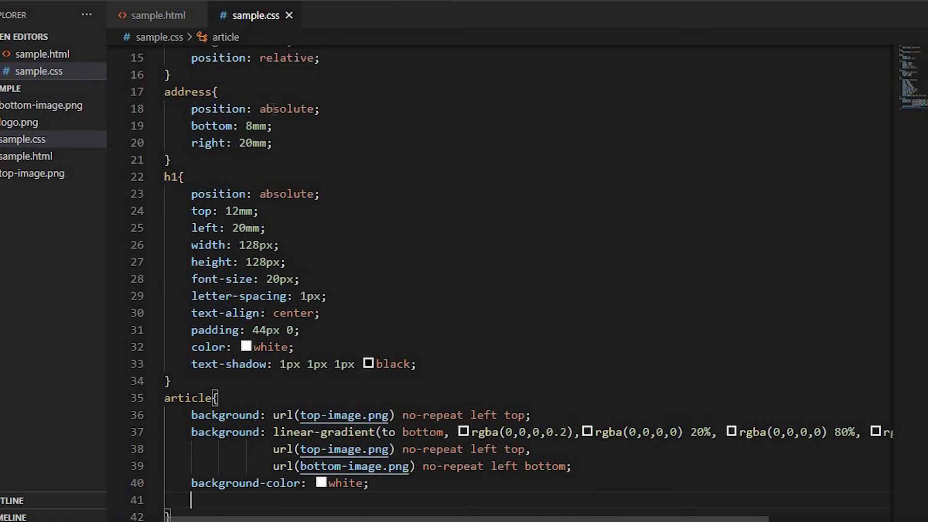
Step: Give the article rule a white background and 1mm solid red top and bottom borders, then begin an h1 rule
type("border-top: 1mm solid red;")
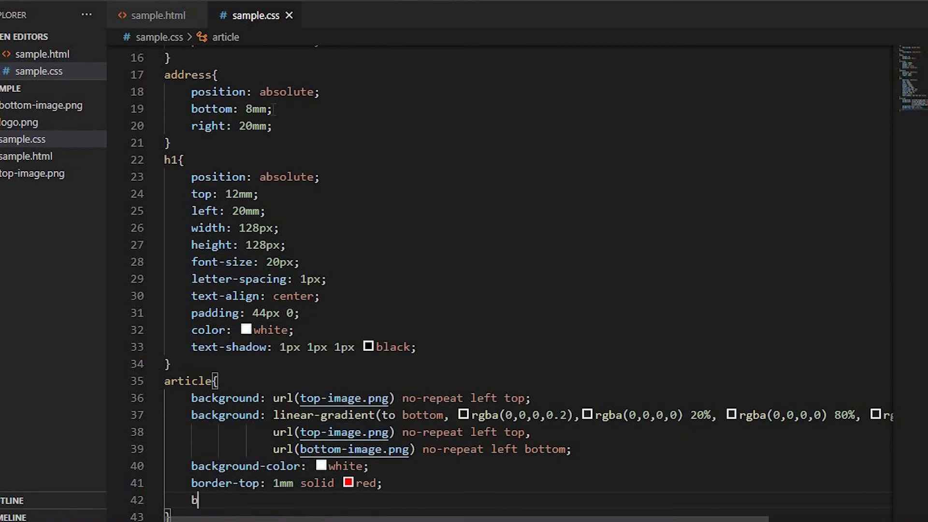
type("oredr")
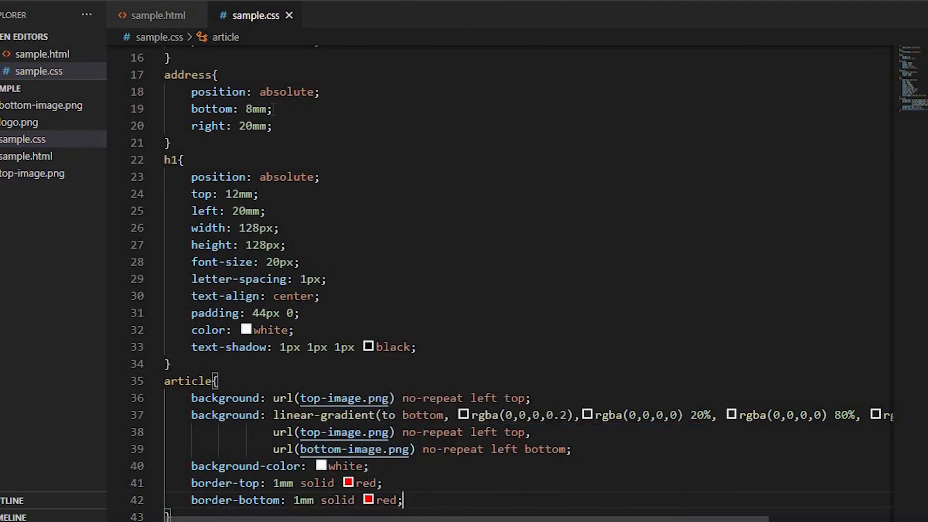
type("h1")
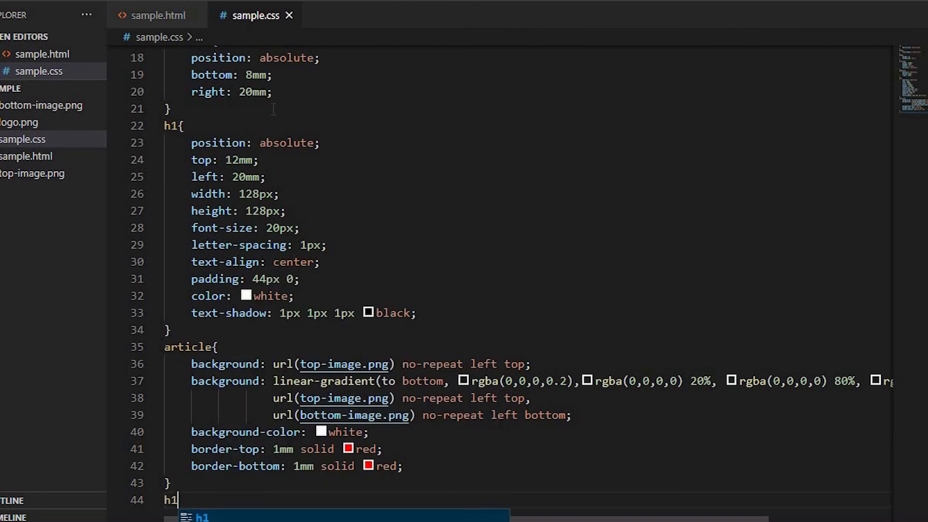
Step: Style h1 with background-image url(logo.png), border-radius 64px and box-shadow 3px 3px 3px black
type("{")
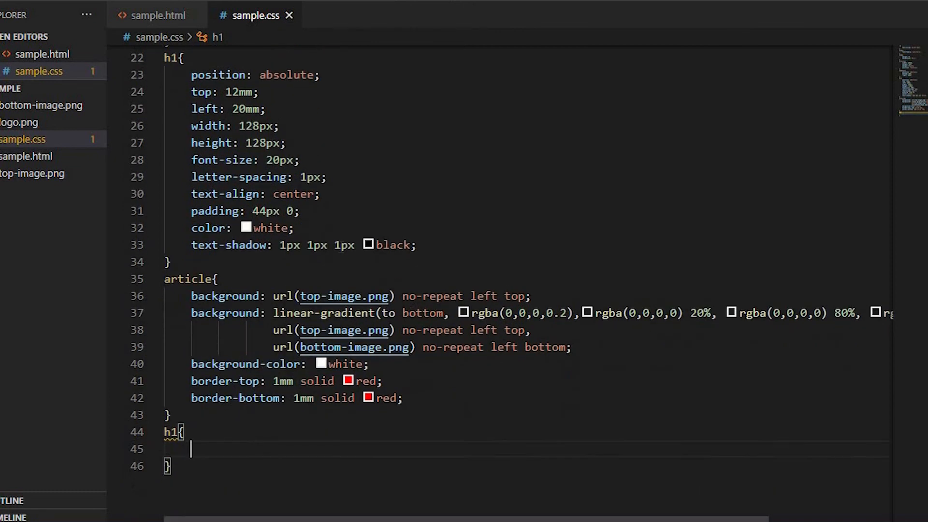
type("background-image: url(lo);")
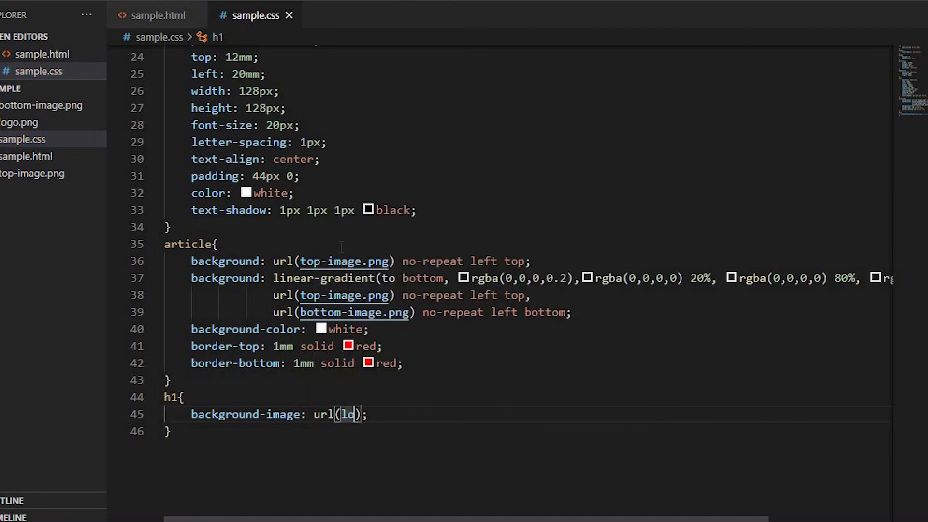
type("go.pn")
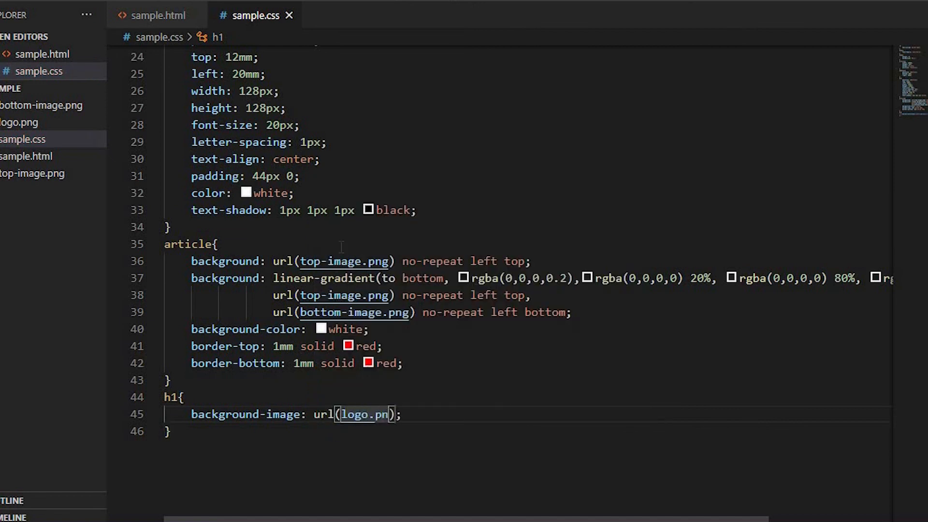
type("g")
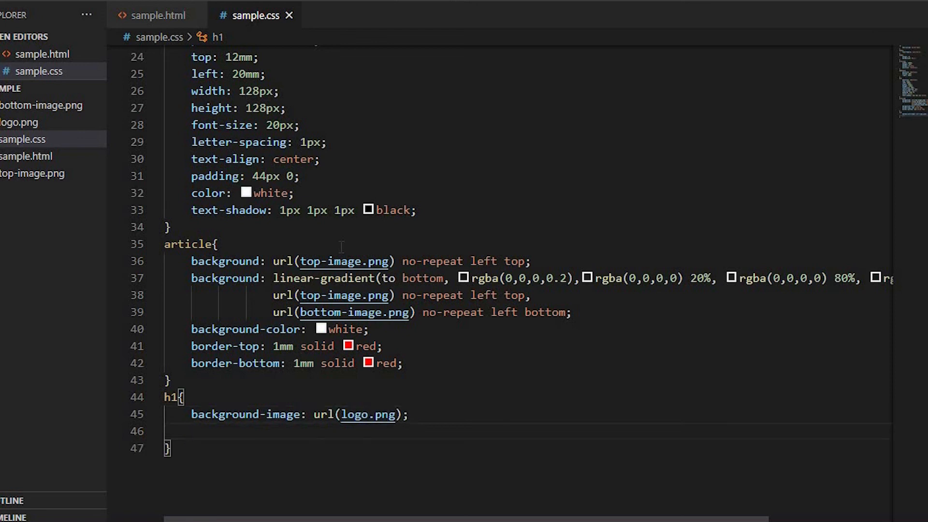
type("border-radius: 64px;")
type("box-shadow: 3px 3px 3;")
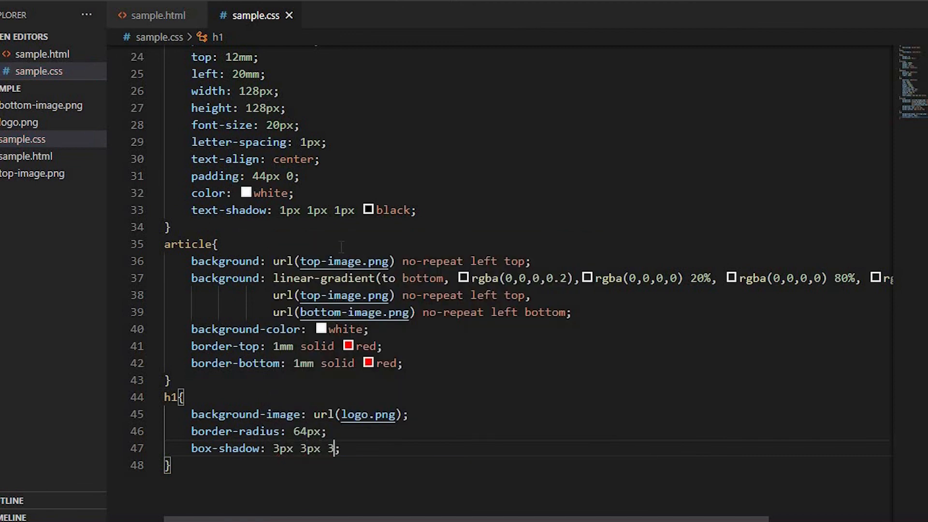
type("px black;")
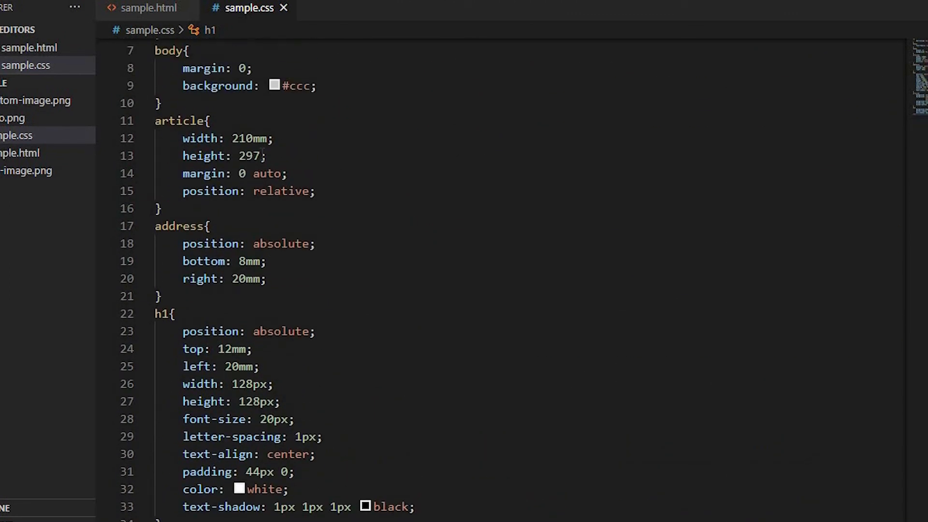
Step: Scroll down the letterhead in Chrome to check the round logo, corner images and address
type("mm")
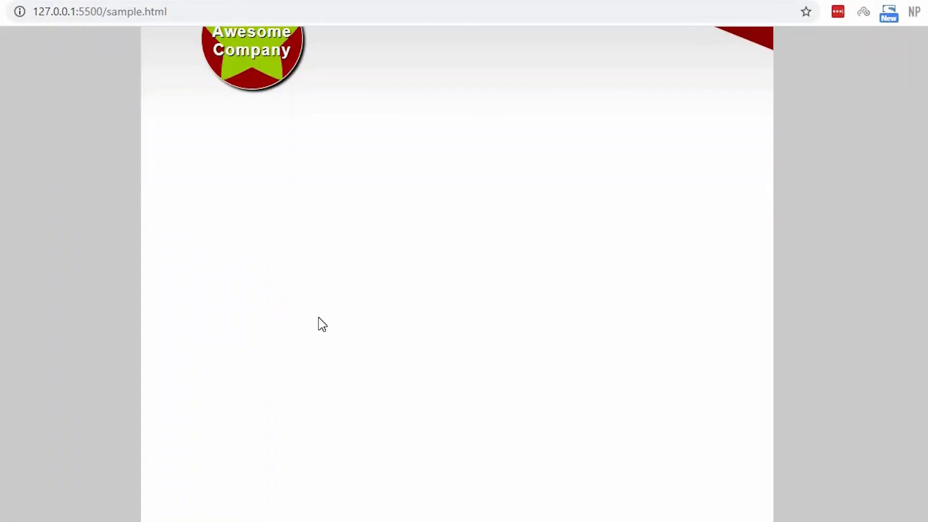
scroll("down", 3)
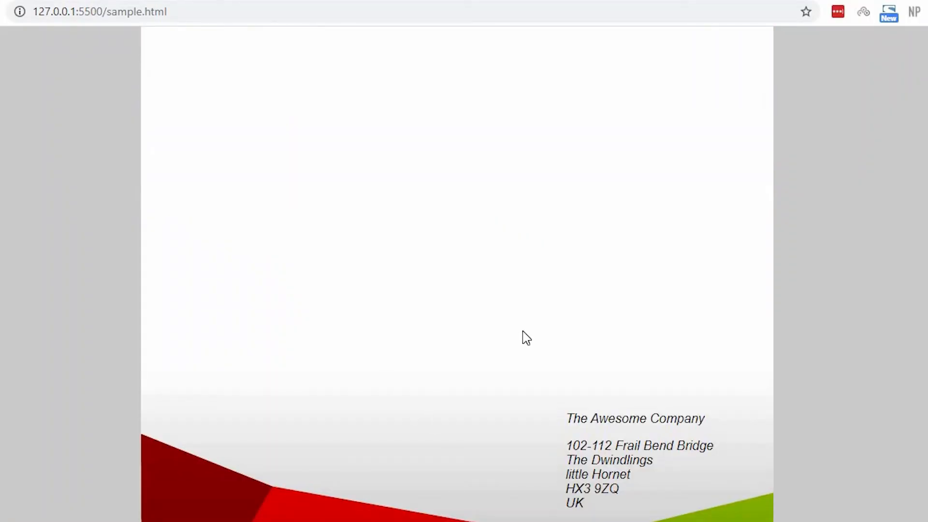